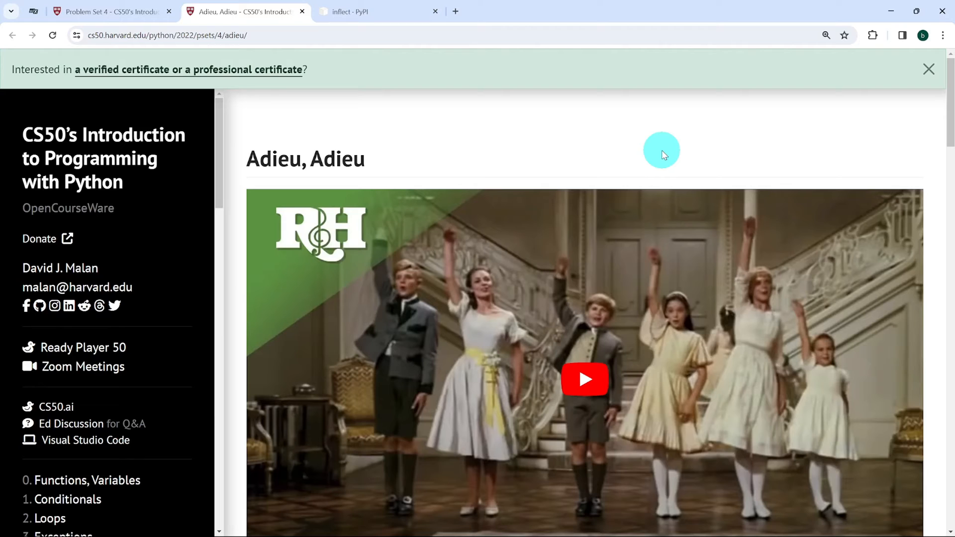
mouse_move(712, 143)
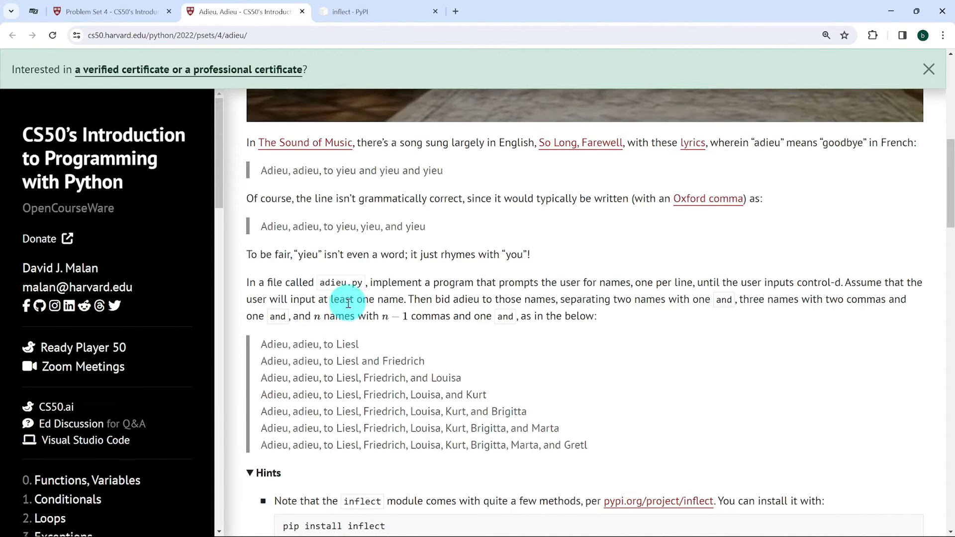
mouse_move(348, 299)
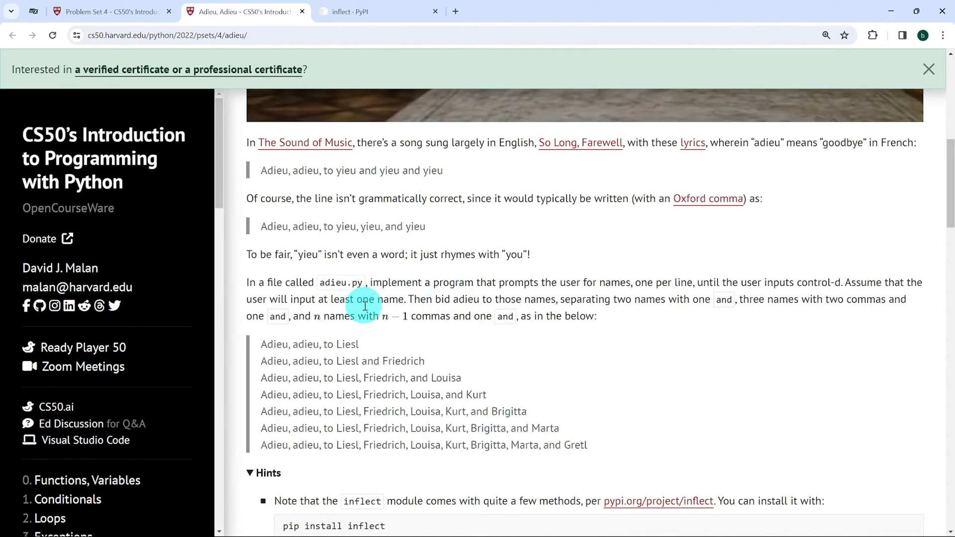
mouse_move(554, 316)
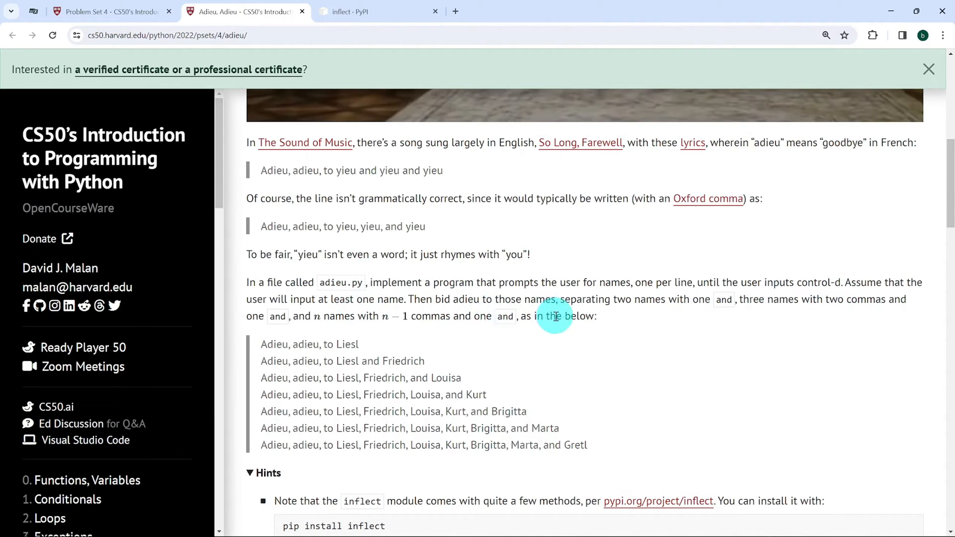
mouse_move(709, 329)
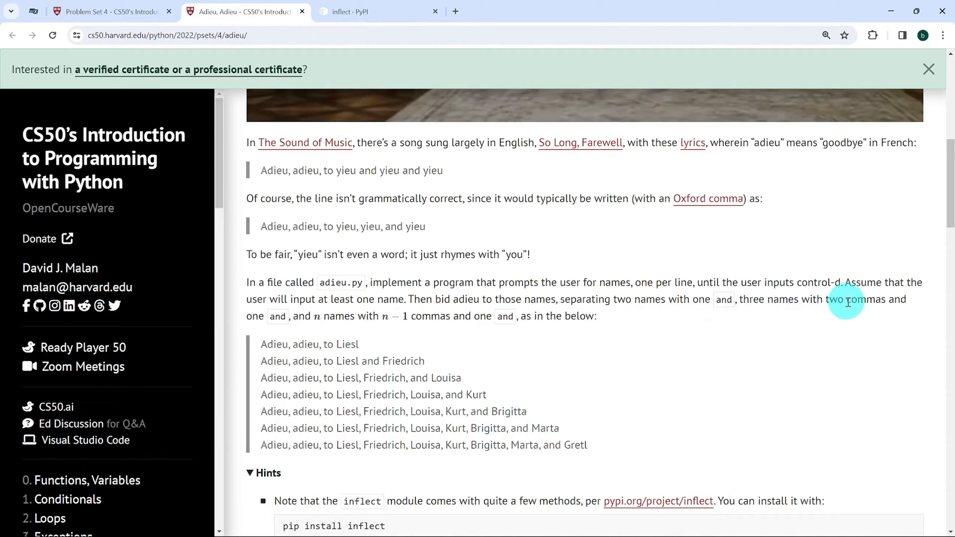
mouse_move(286, 329)
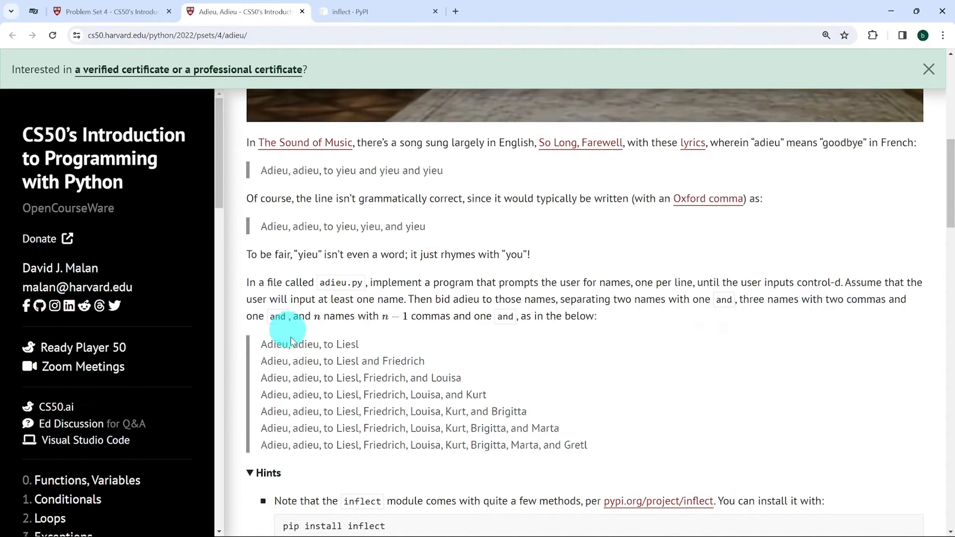
mouse_move(440, 340)
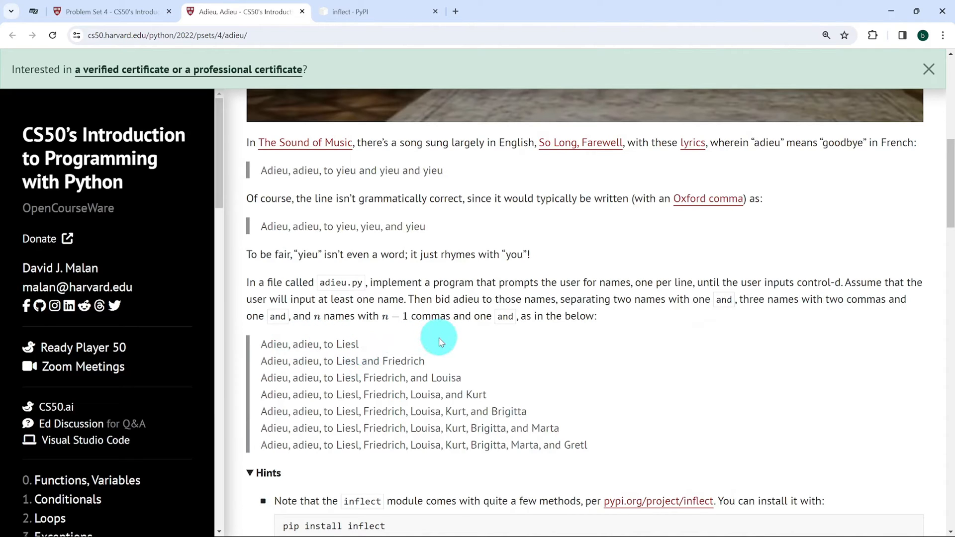
mouse_move(496, 338)
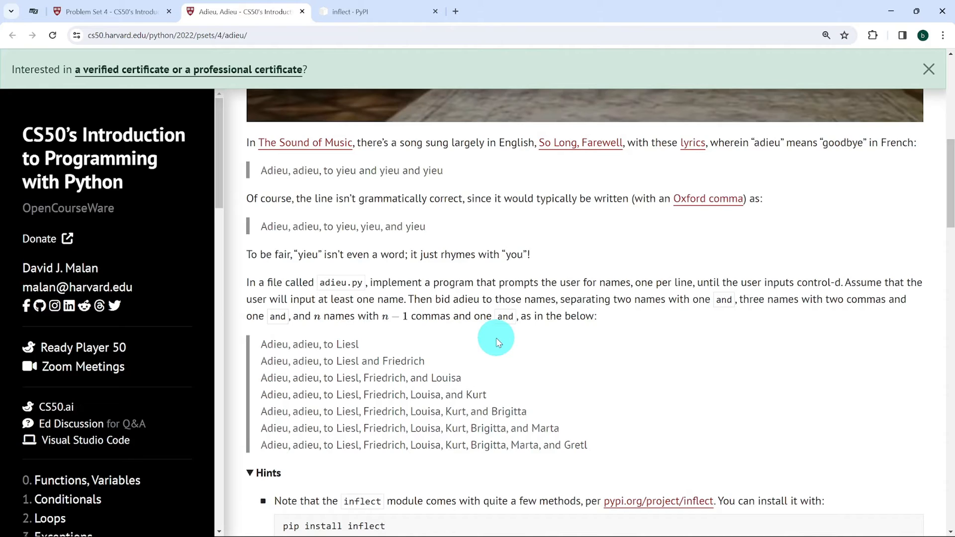
mouse_move(382, 347)
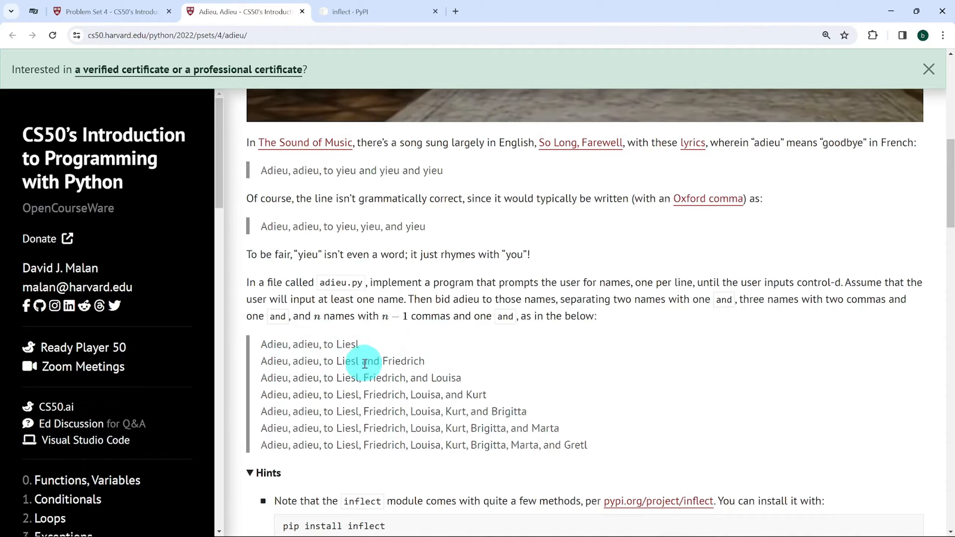
mouse_move(442, 353)
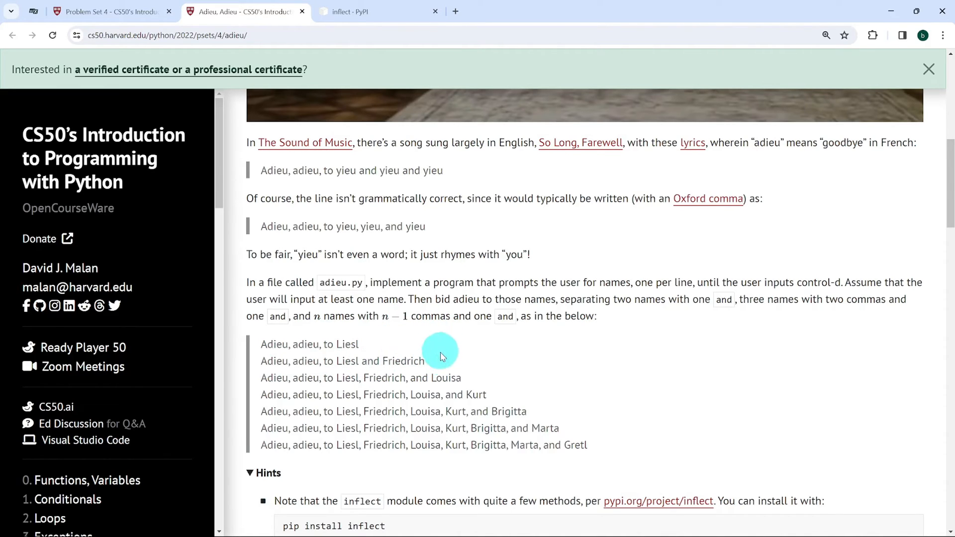
mouse_move(307, 363)
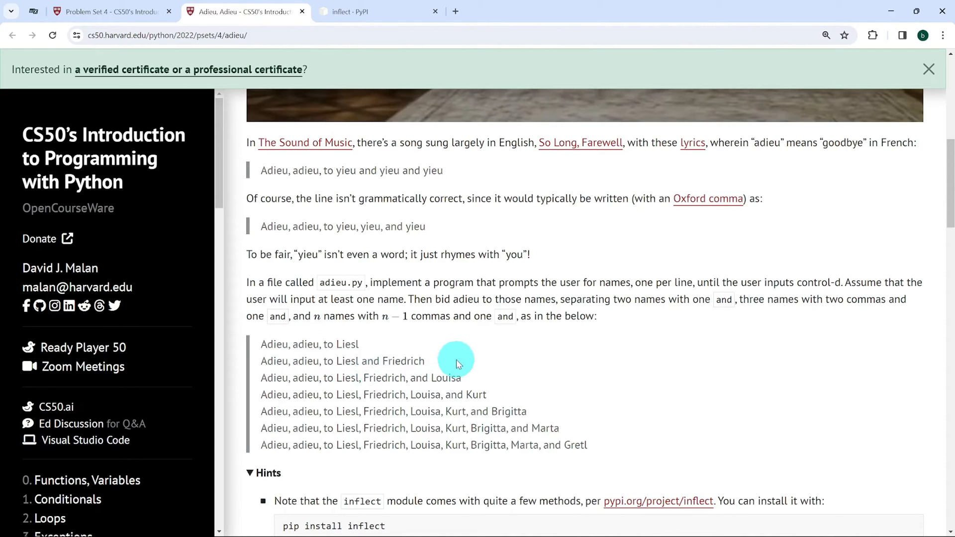
mouse_move(606, 443)
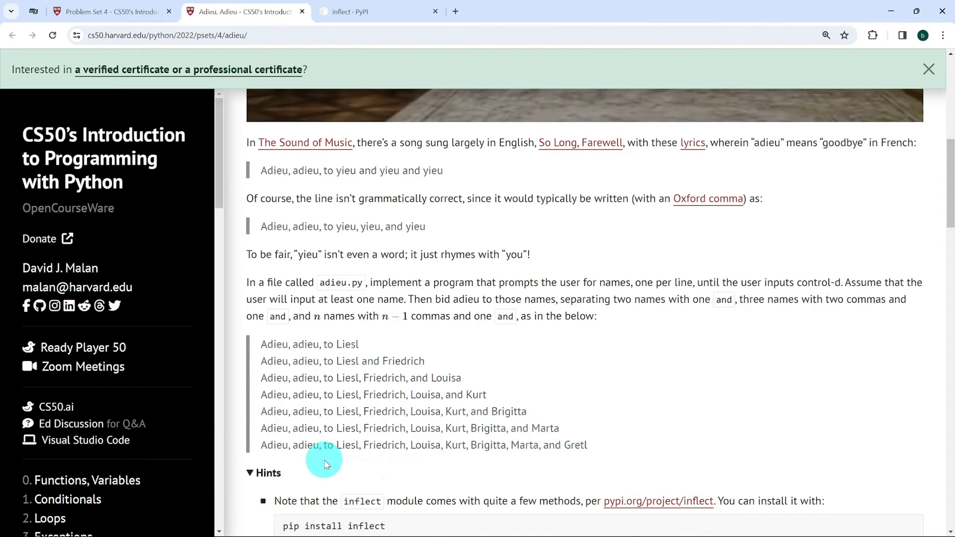
Scroll down to the 'pip install inflect' hint and the Demo heading
scroll("down", 3)
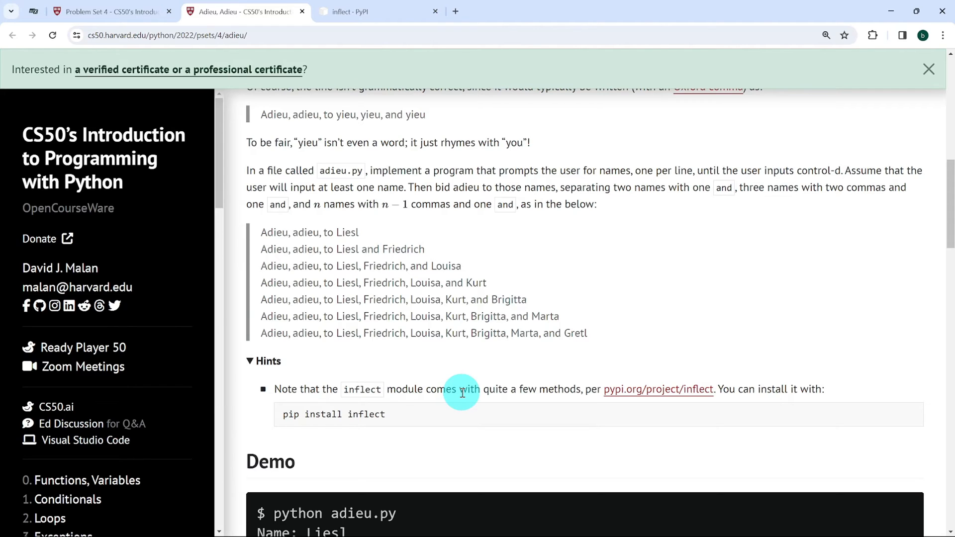
mouse_move(451, 359)
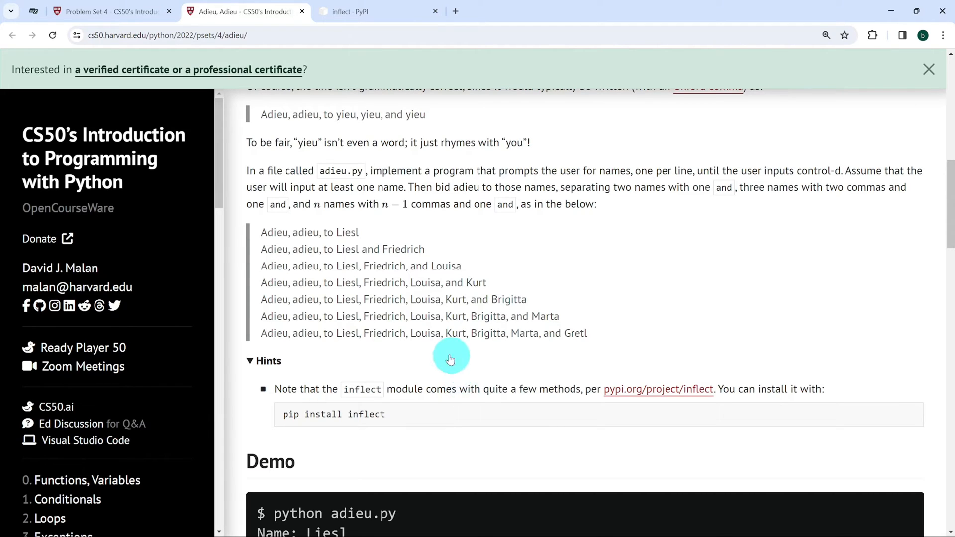
mouse_move(385, 381)
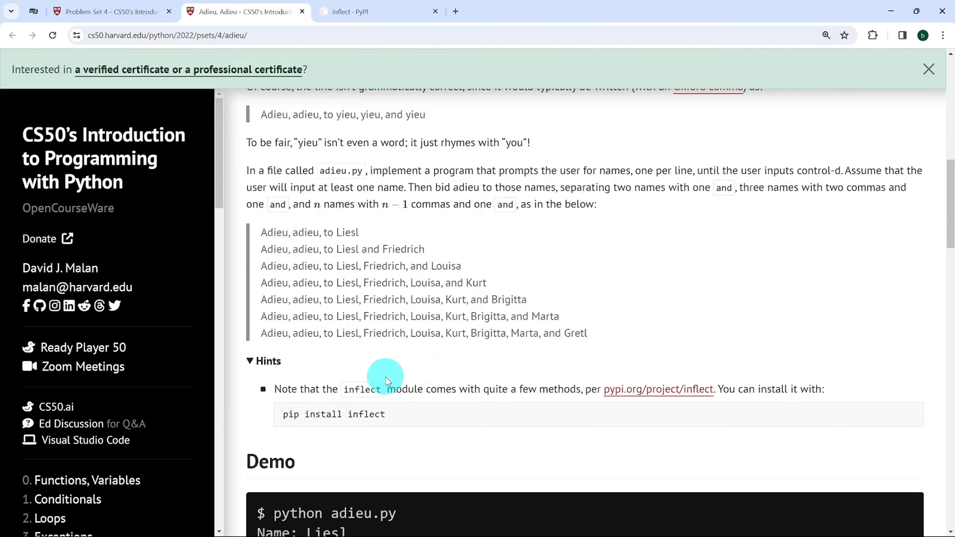
mouse_move(352, 439)
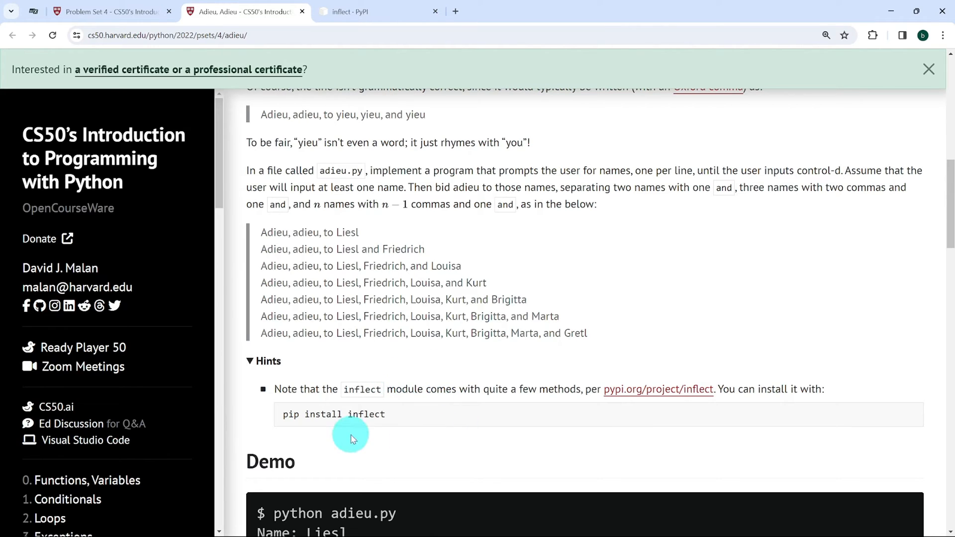
mouse_move(385, 432)
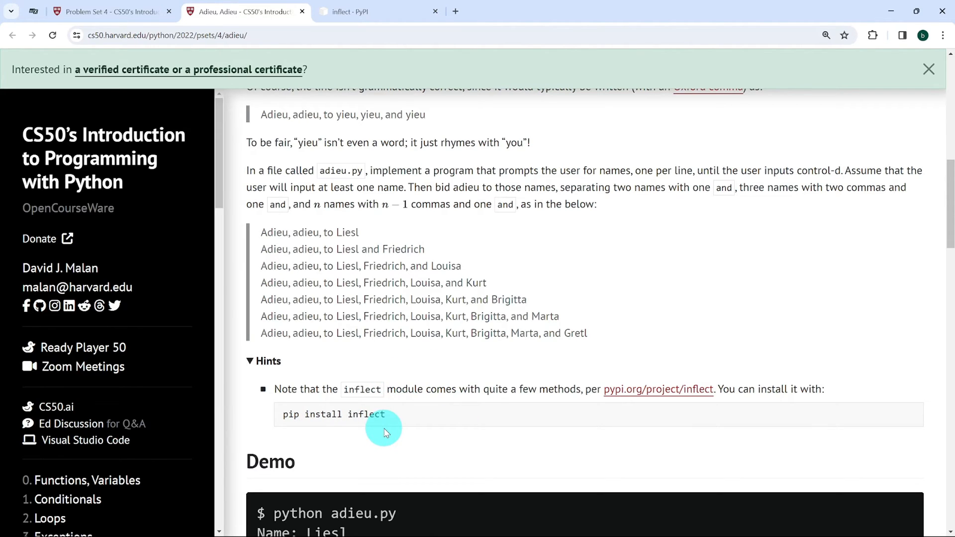
mouse_move(437, 473)
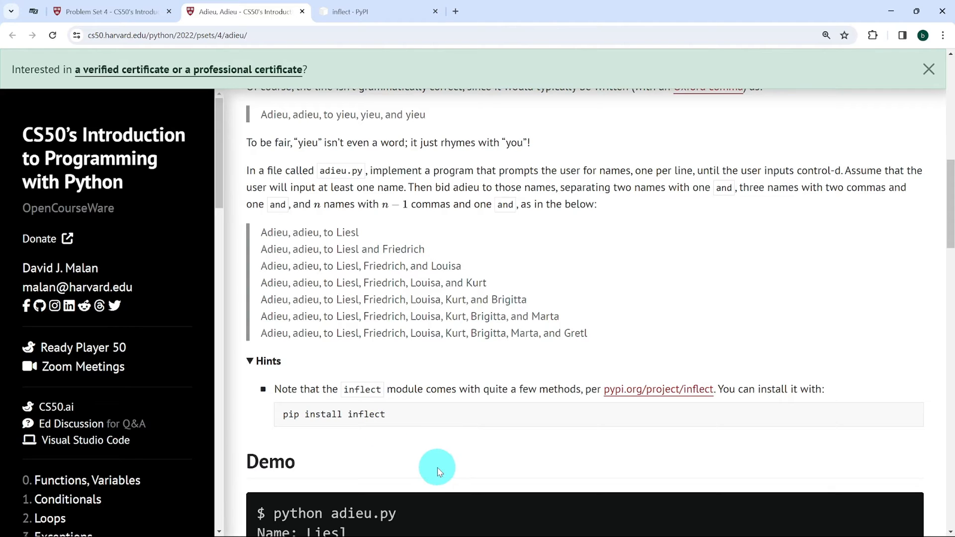
mouse_move(629, 428)
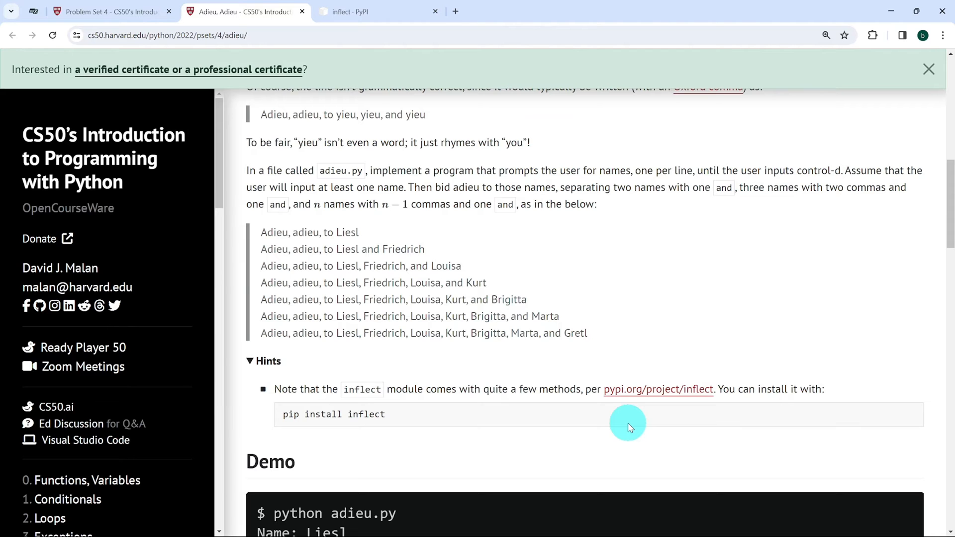
Open inflect on PyPI and scroll to the '# JOIN WORDS INTO A LIST' p.join examples
left_click(371, 11)
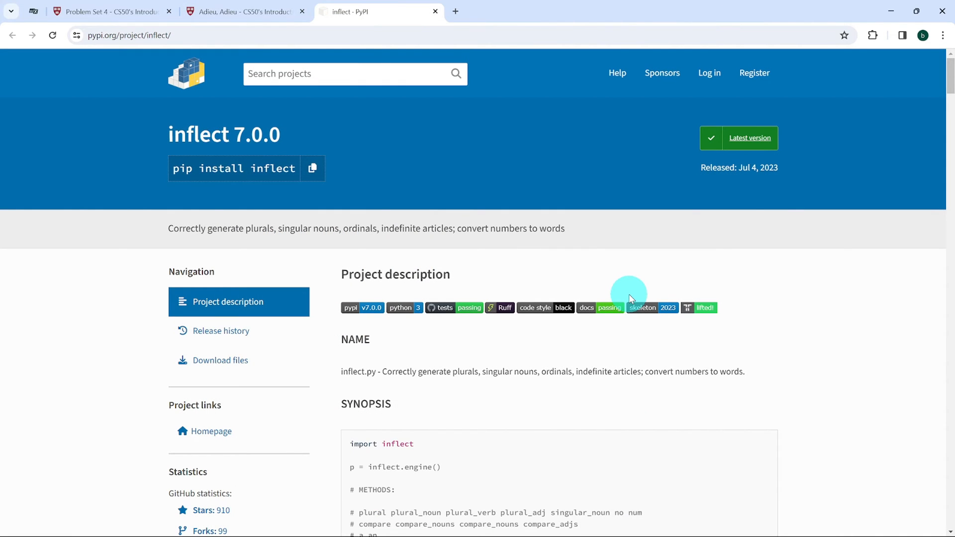
scroll("down", 3)
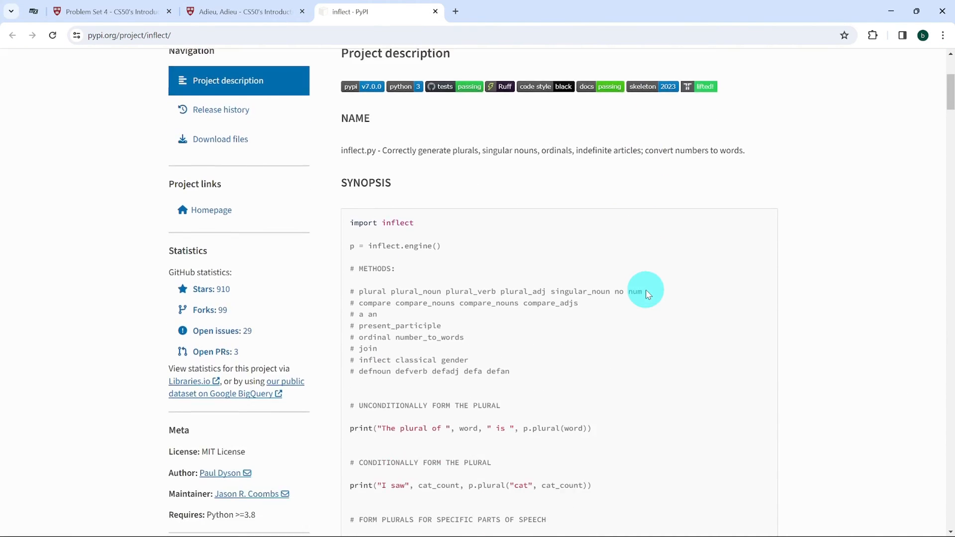
scroll("down", 3)
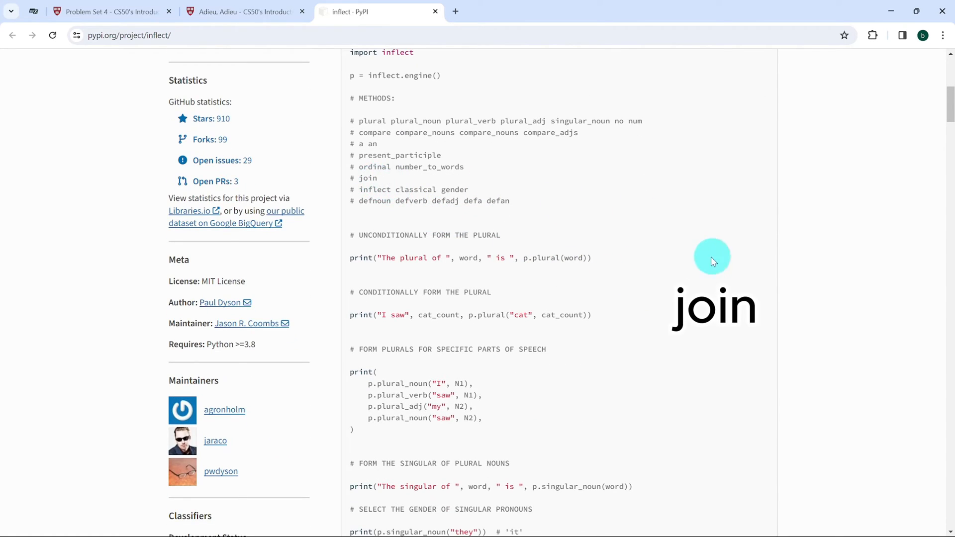
scroll("down", 3)
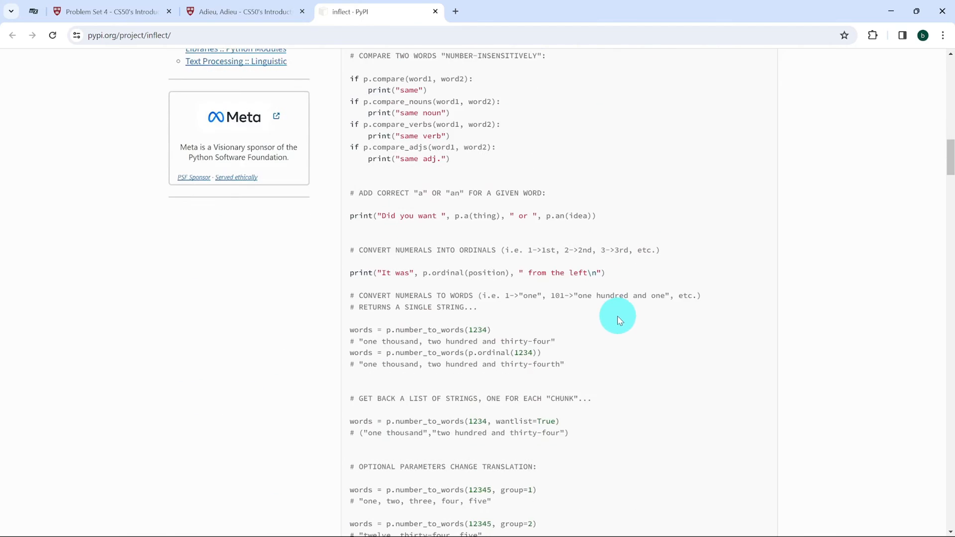
scroll("down", 3)
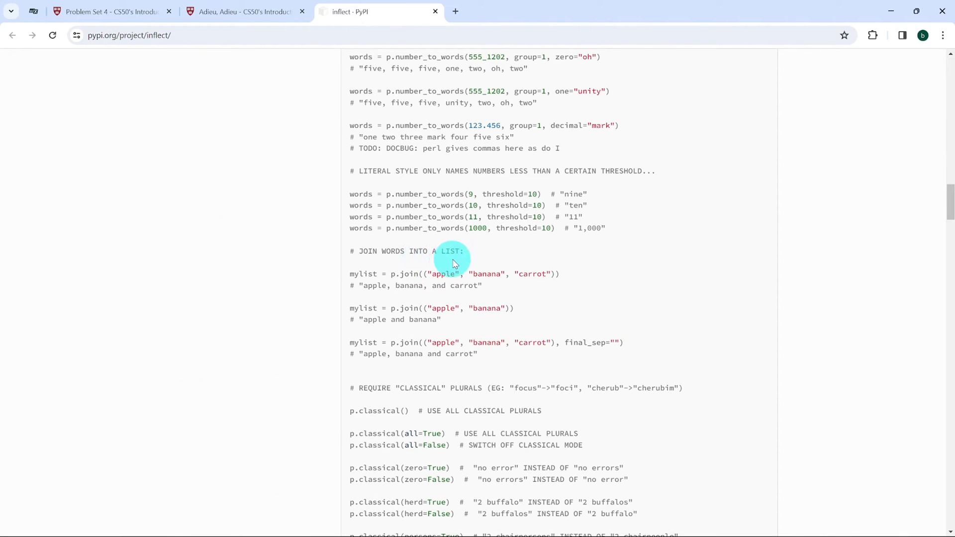
mouse_move(579, 269)
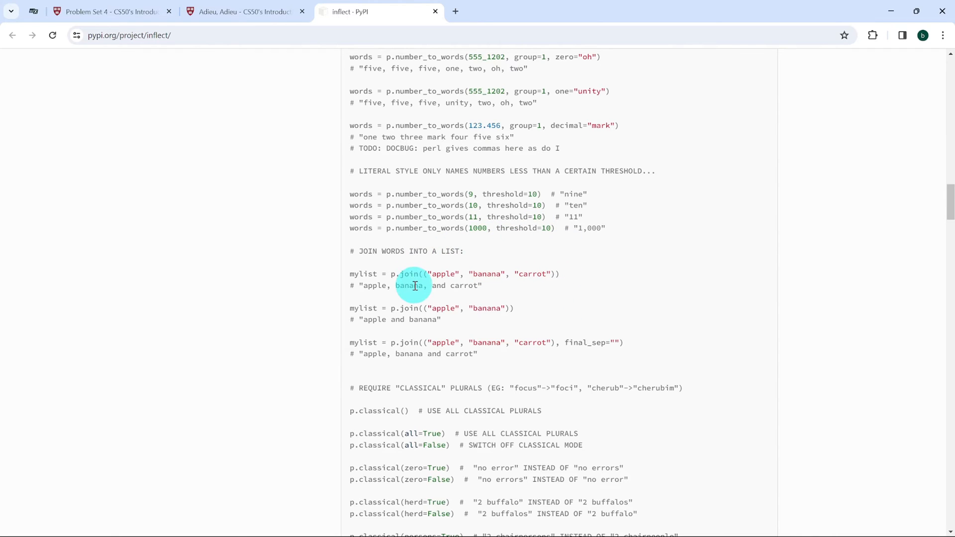
mouse_move(499, 294)
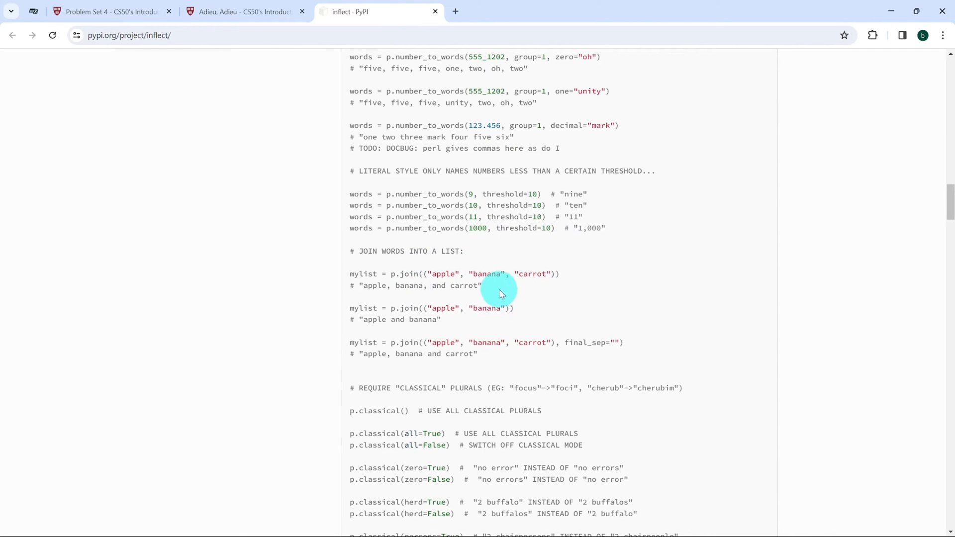
mouse_move(522, 299)
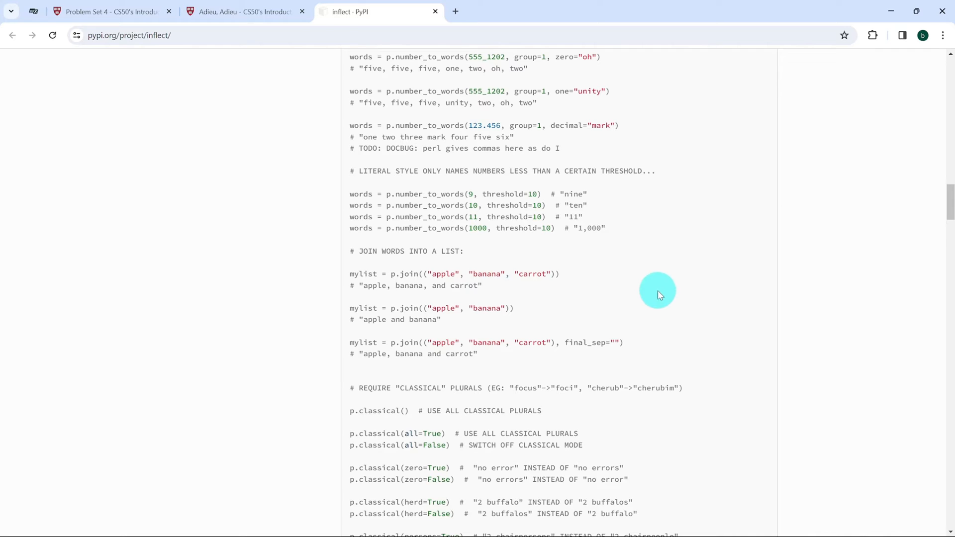
mouse_move(616, 292)
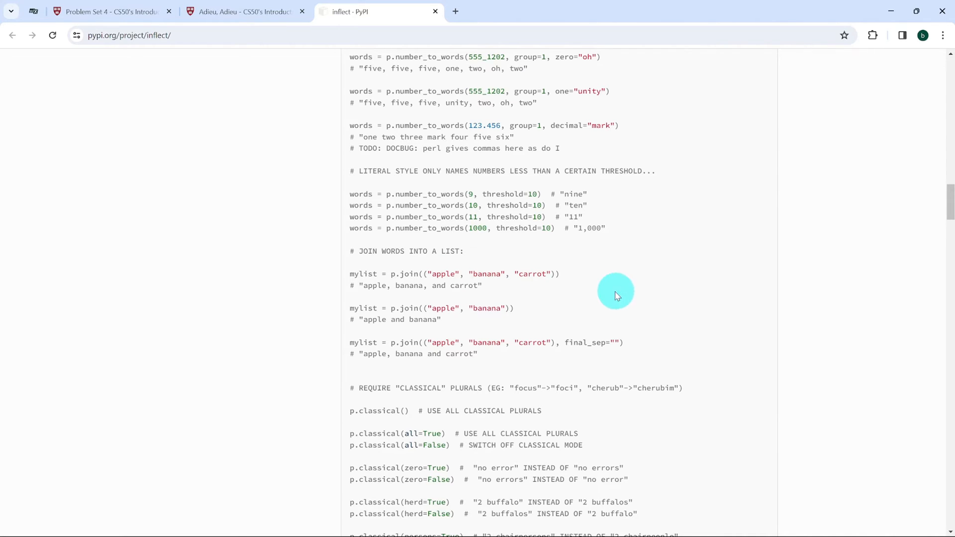
mouse_move(628, 303)
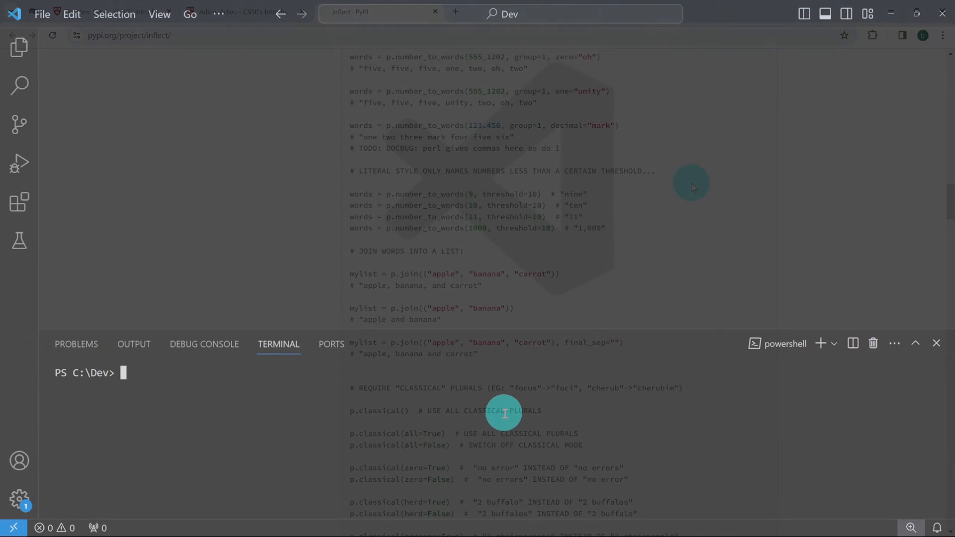
Run 'pip install inflect' in the VS Code terminal
left_click(434, 13)
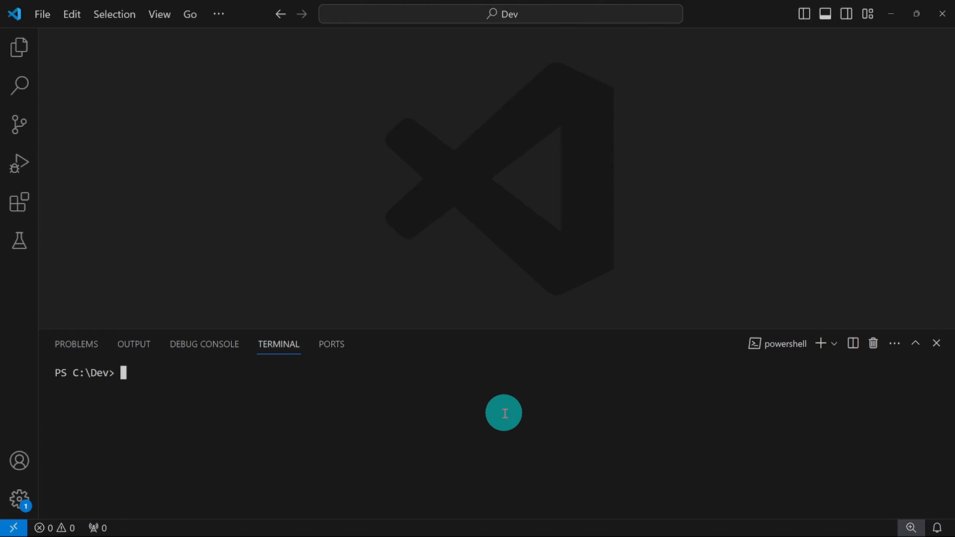
type("pip install")
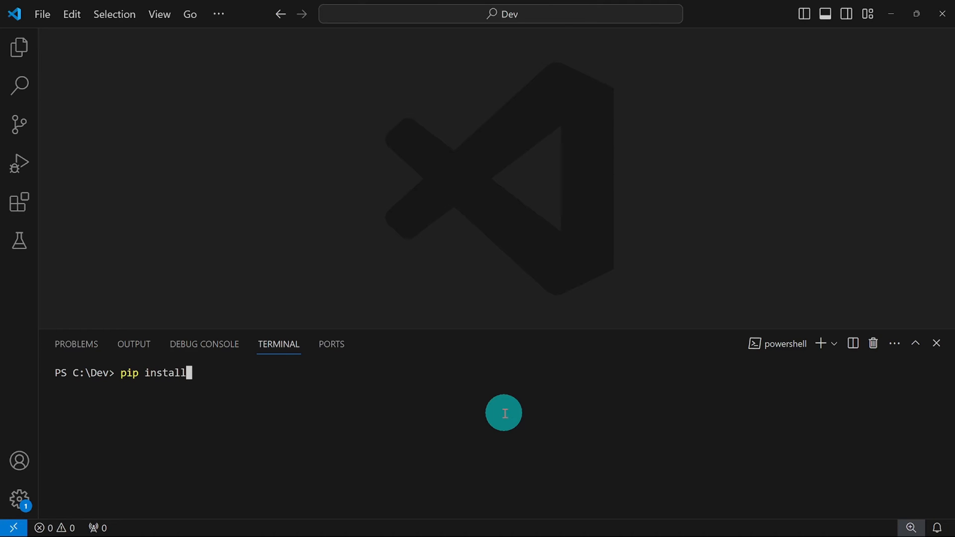
key("Enter")
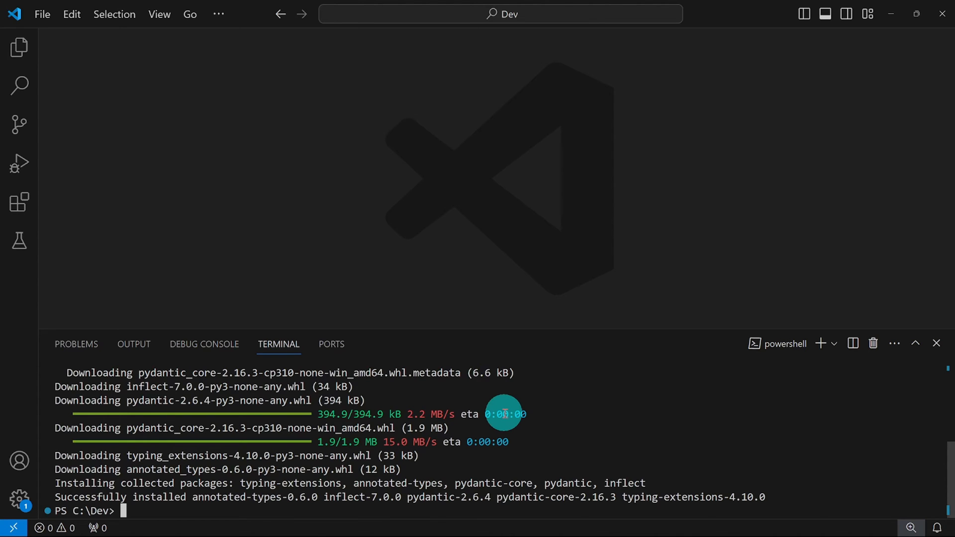
Create the adiue folder with mkdir and cd into it
type("mkdir")
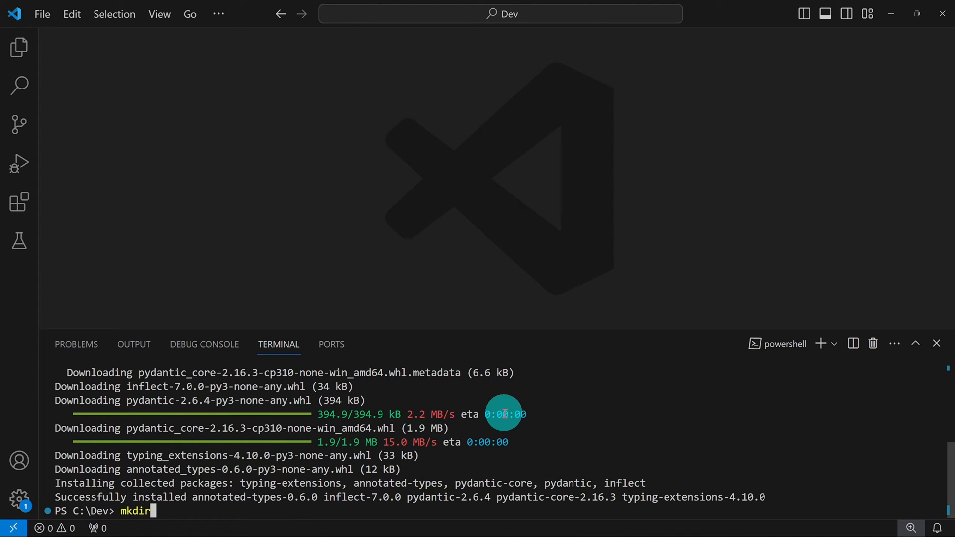
type("adi")
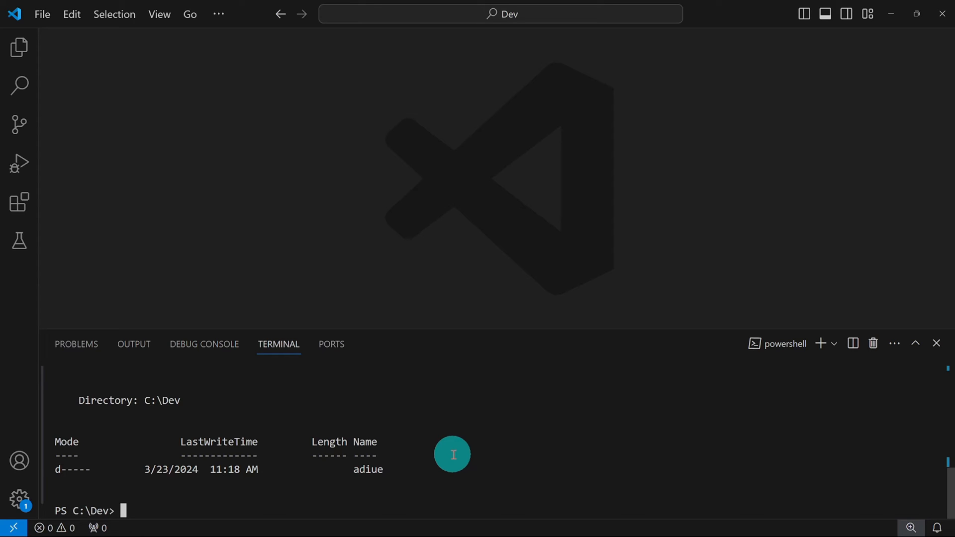
type("cd ad")
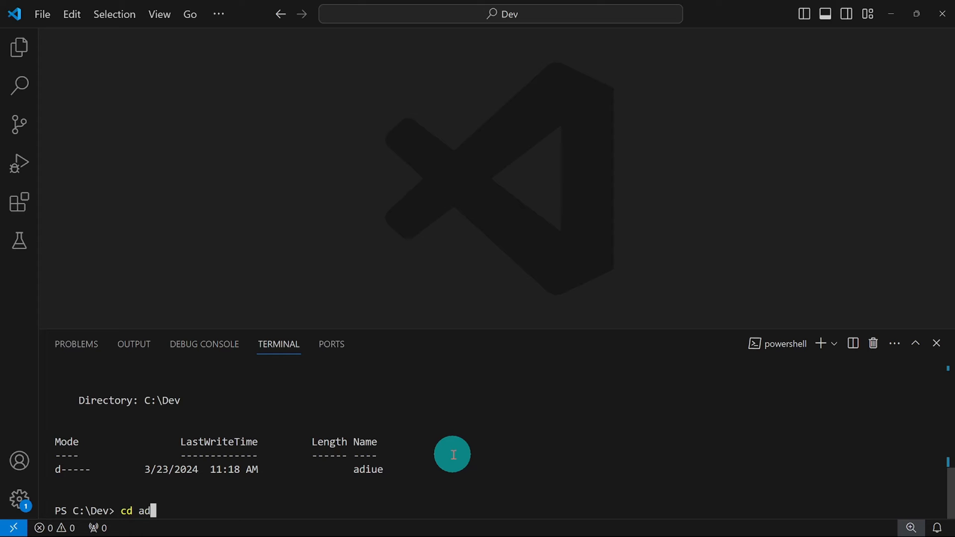
key("Enter")
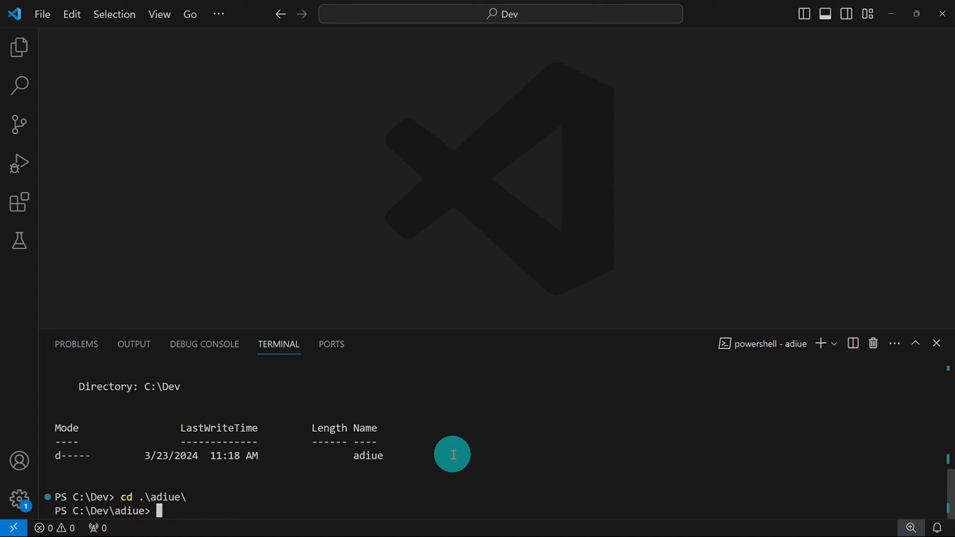
Open a new adieu.py with 'code adieu.py' and hide the terminal panel
type("code")
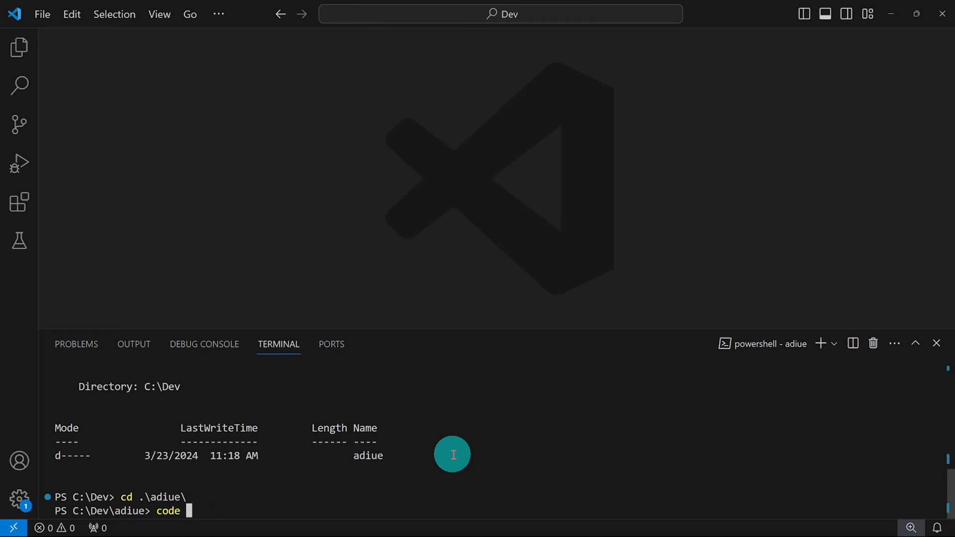
type("adi")
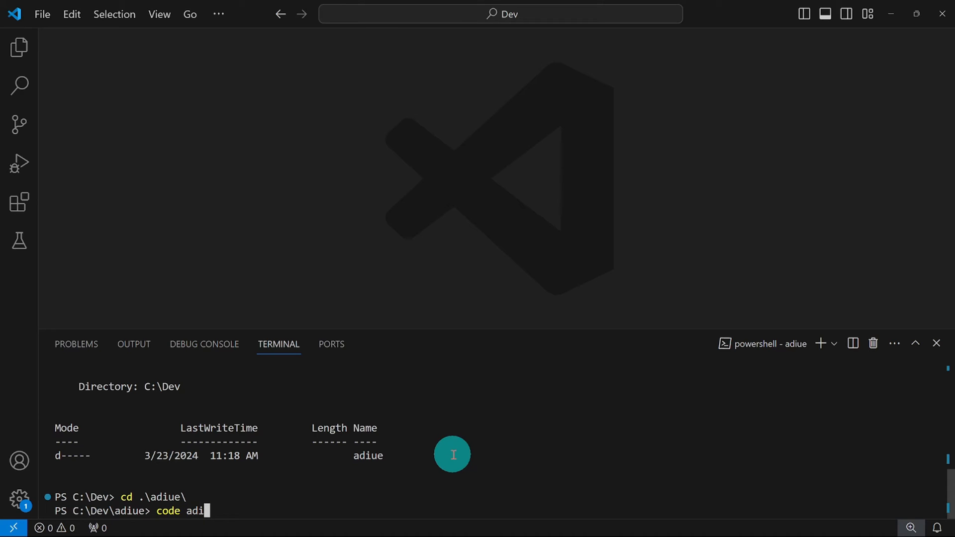
key("Enter")
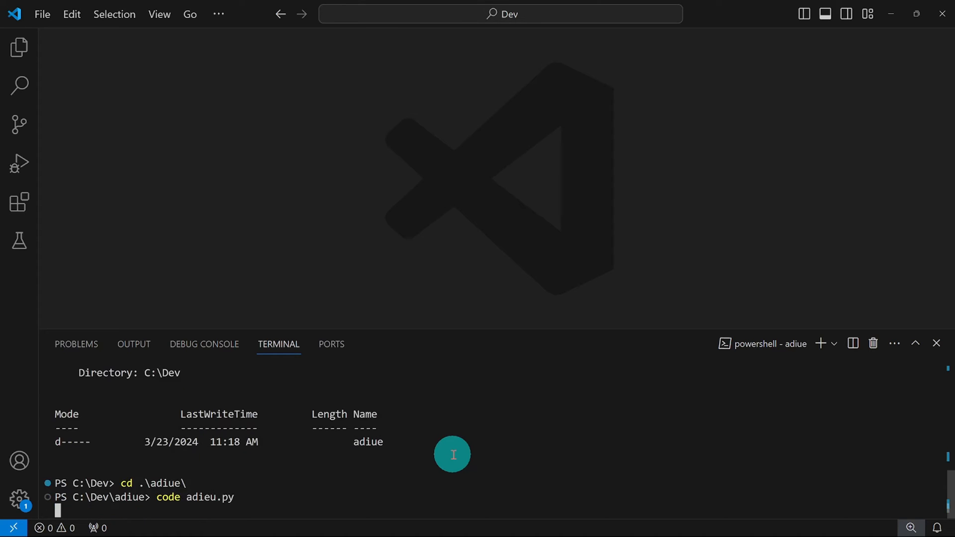
key("enter")
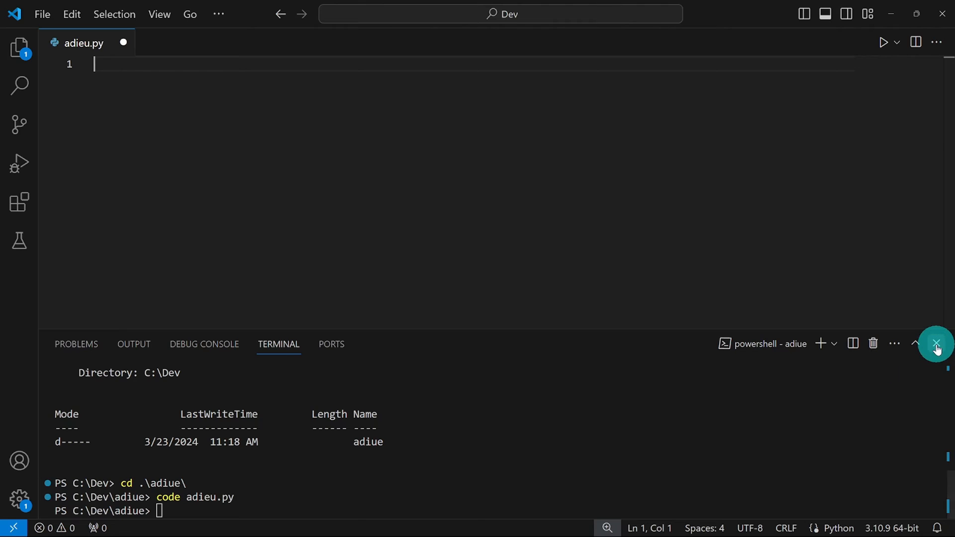
left_click(937, 344)
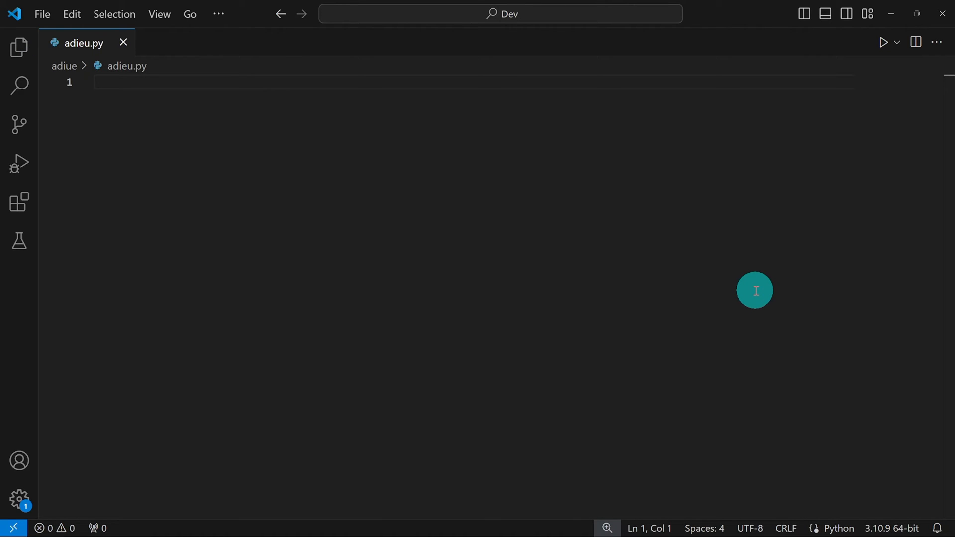
Type 'import inflect', 'p = inflect.engine()' and 'names = []' in adieu.py
type("import inflect")
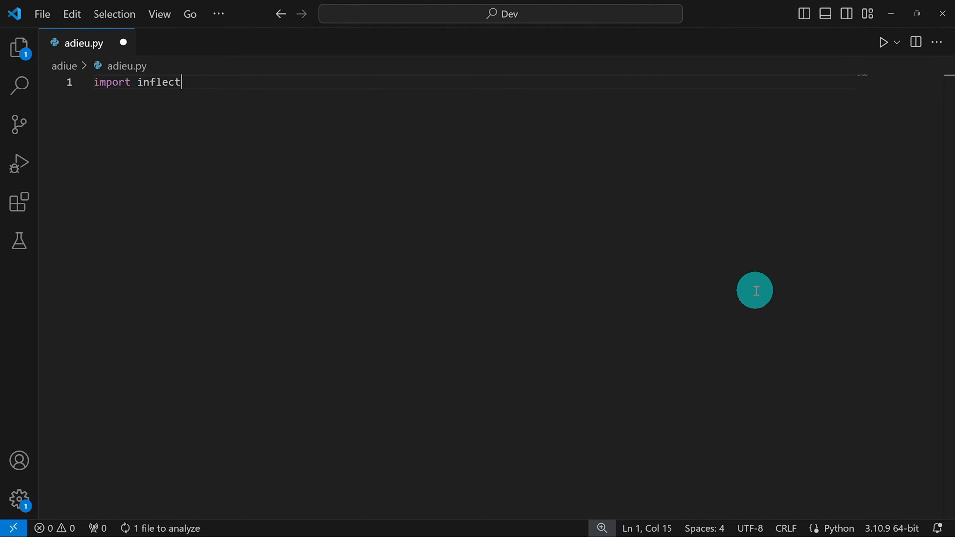
key("Enter")
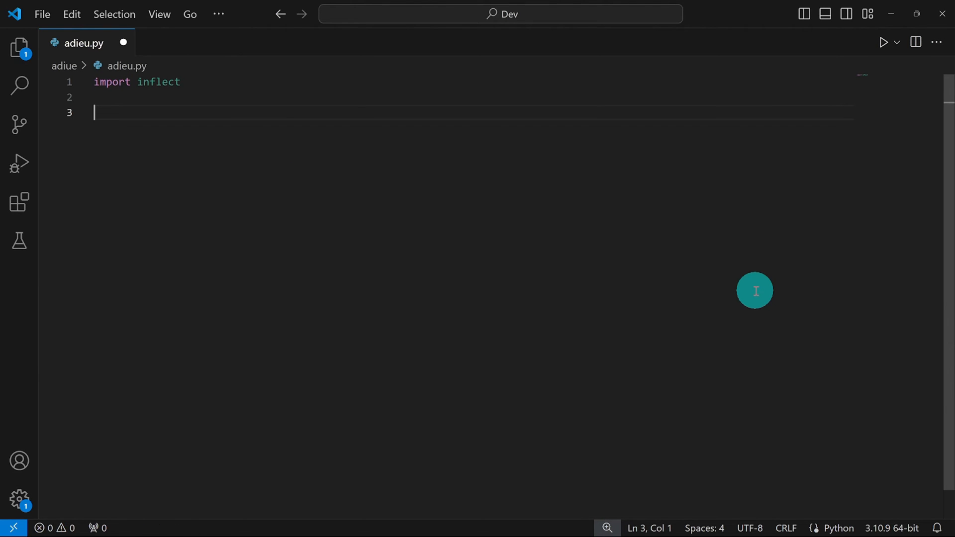
type("p")
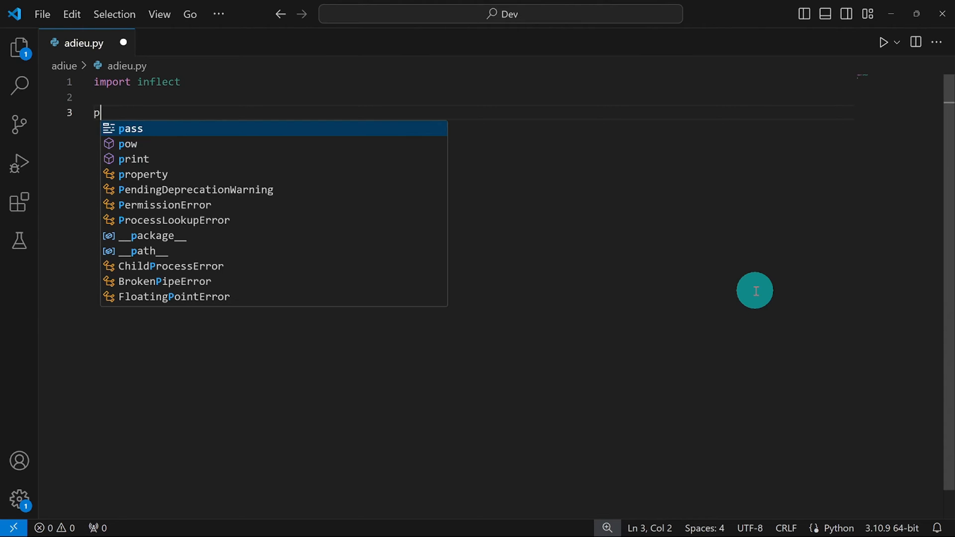
type("=")
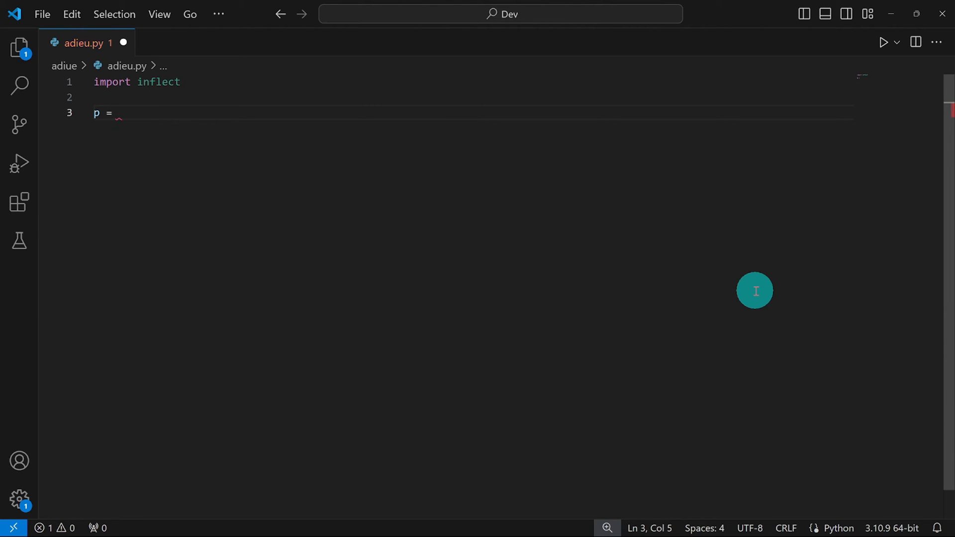
type("inflect.engine(")
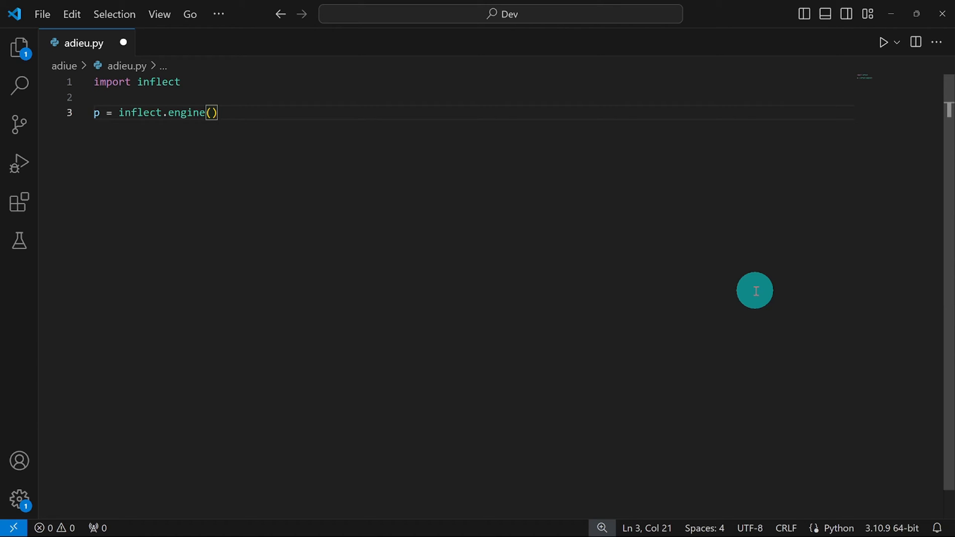
type("name")
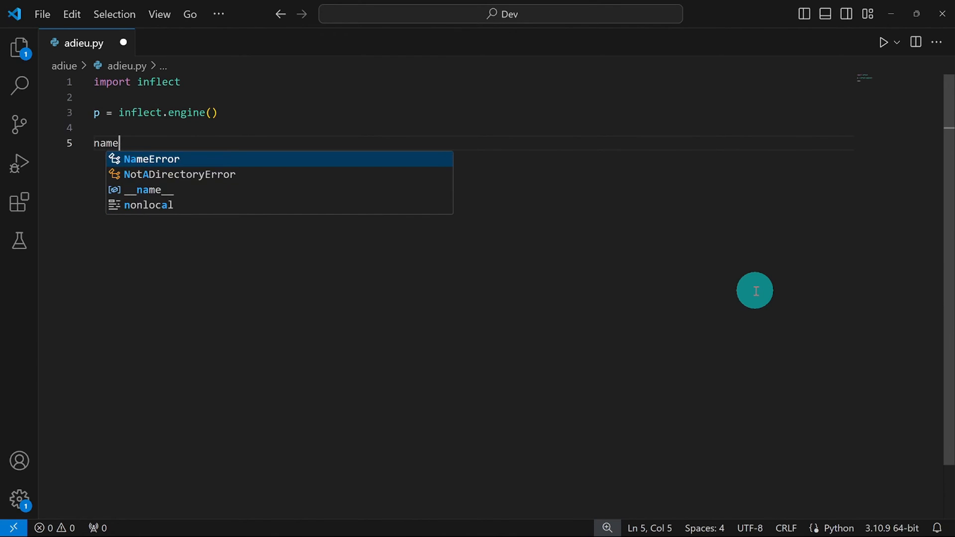
type("s =")
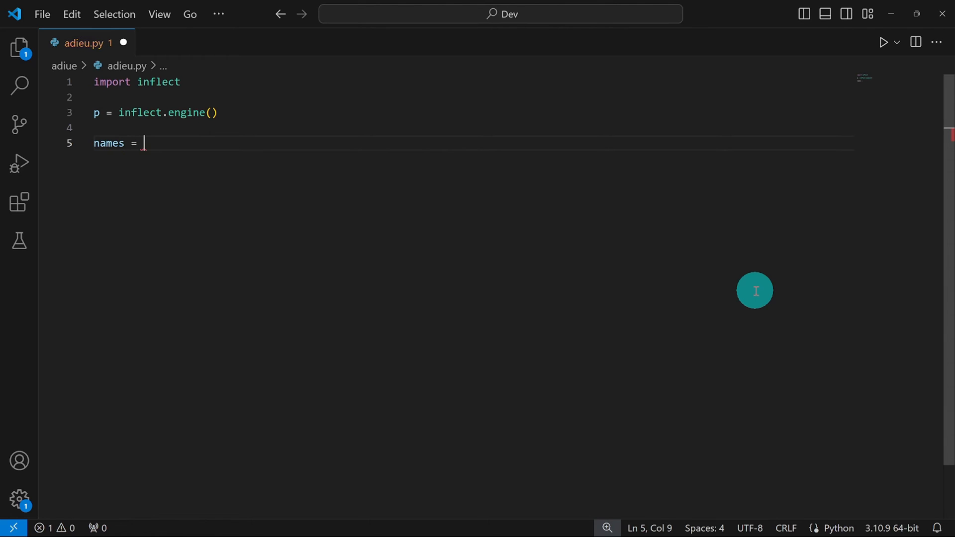
type("[")
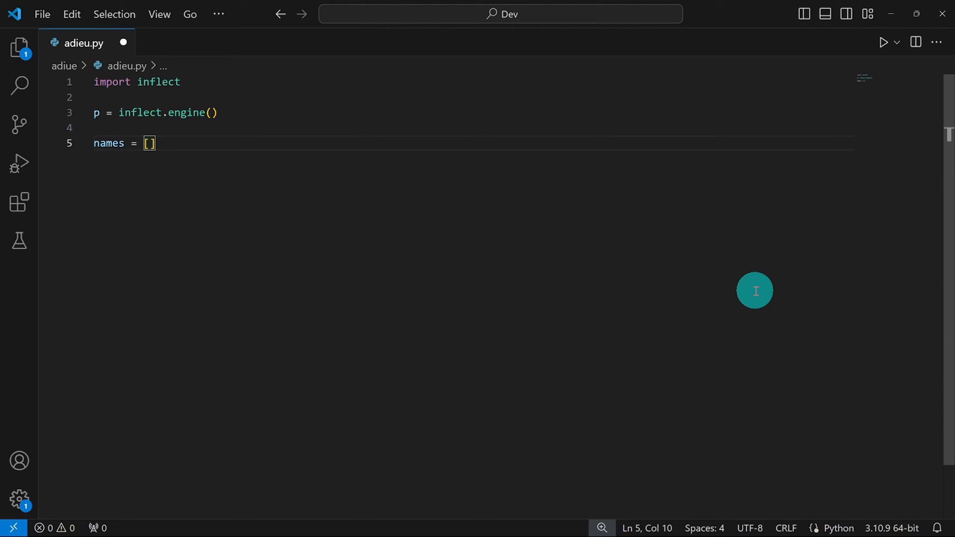
Add a 'while True:' loop containing a try block
key("Enter")
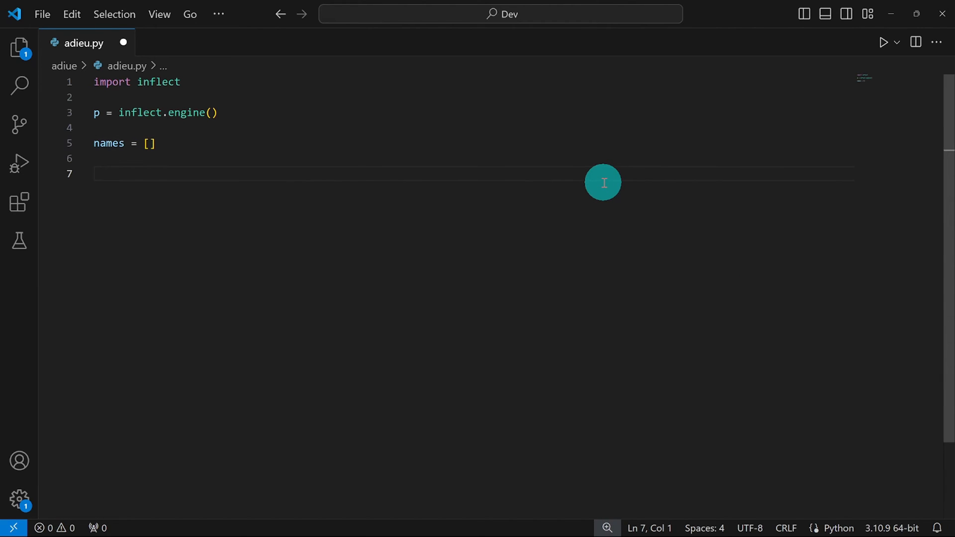
type("while True:")
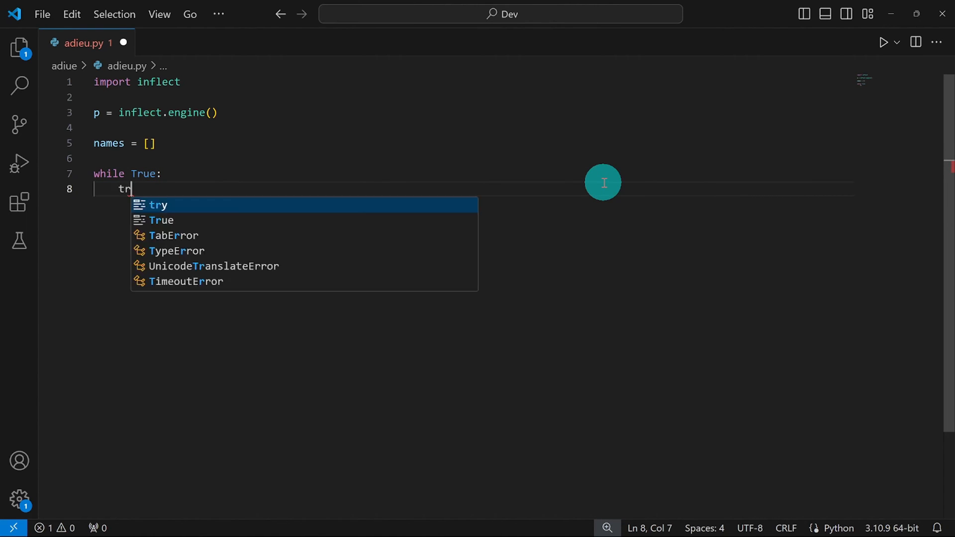
key("Enter")
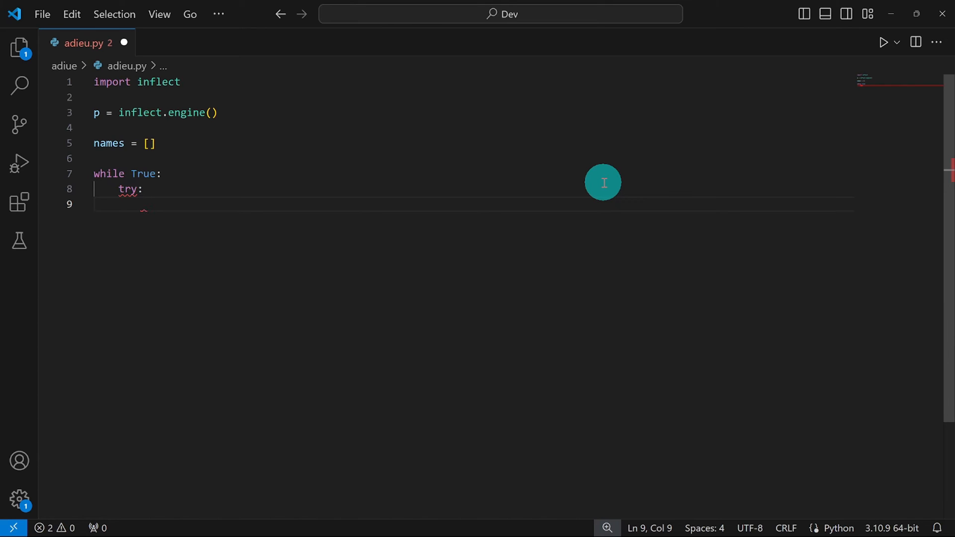
Inside try, write names.append(input("Name: "))
type("names")
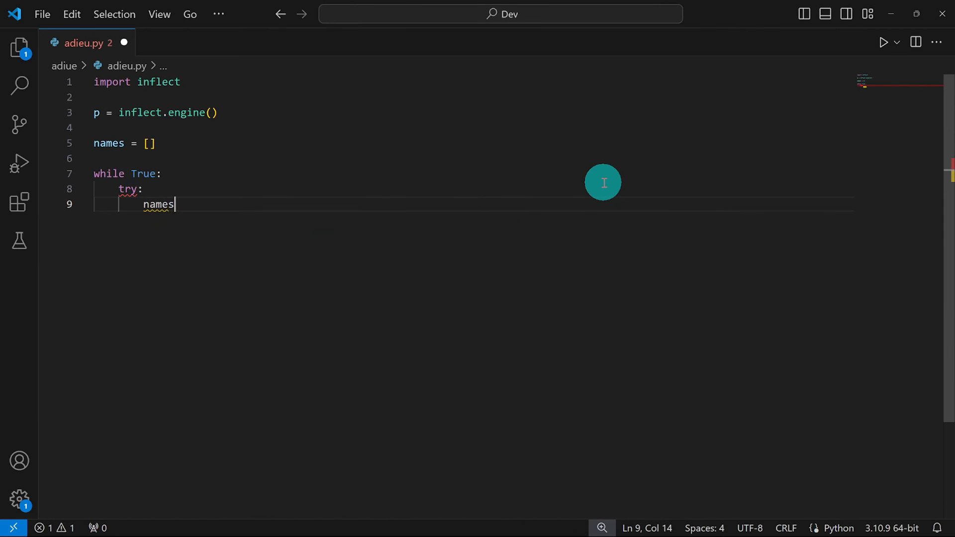
type(".append")
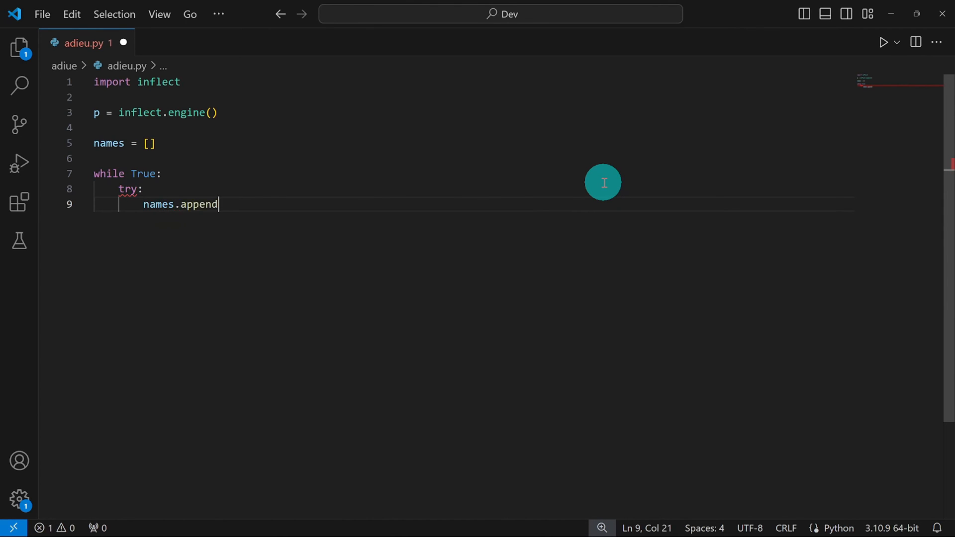
type("(")
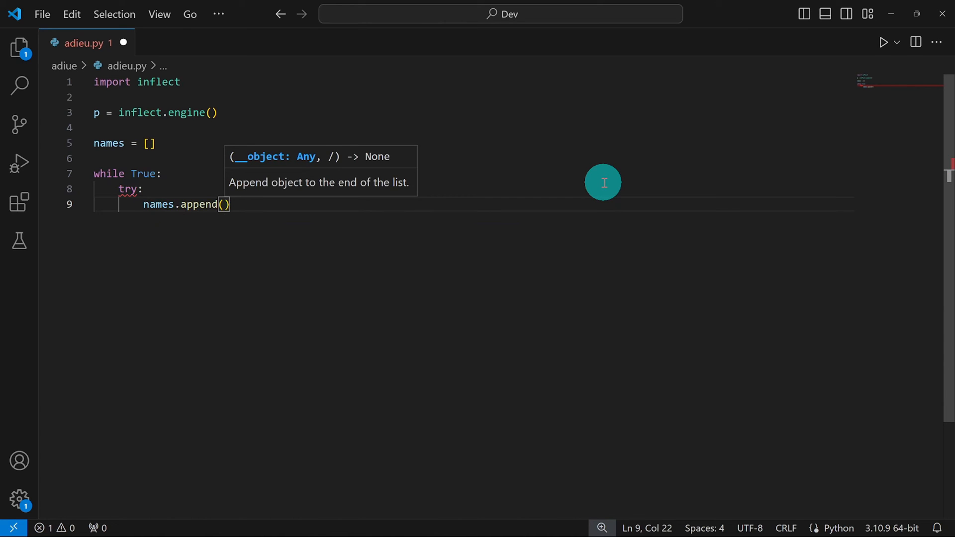
type("input(")
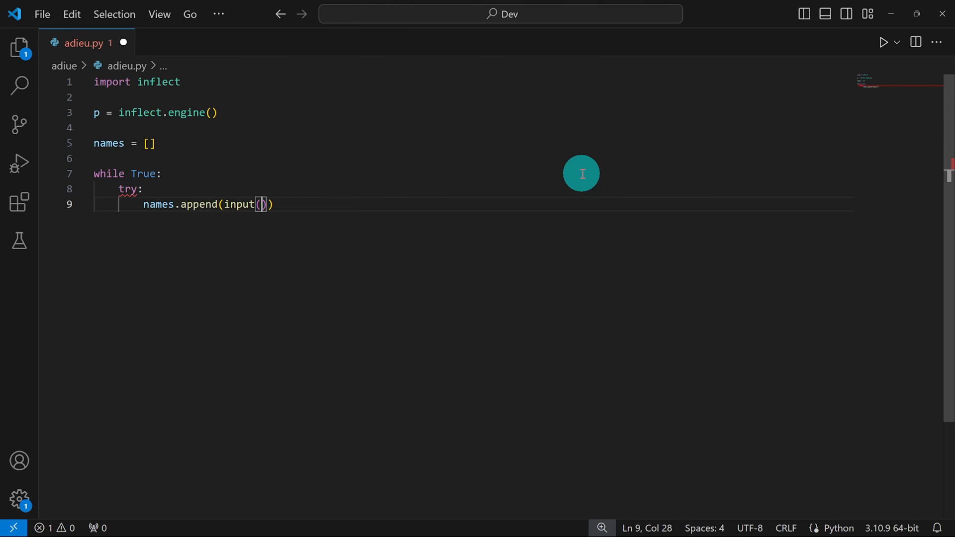
type("\"N")
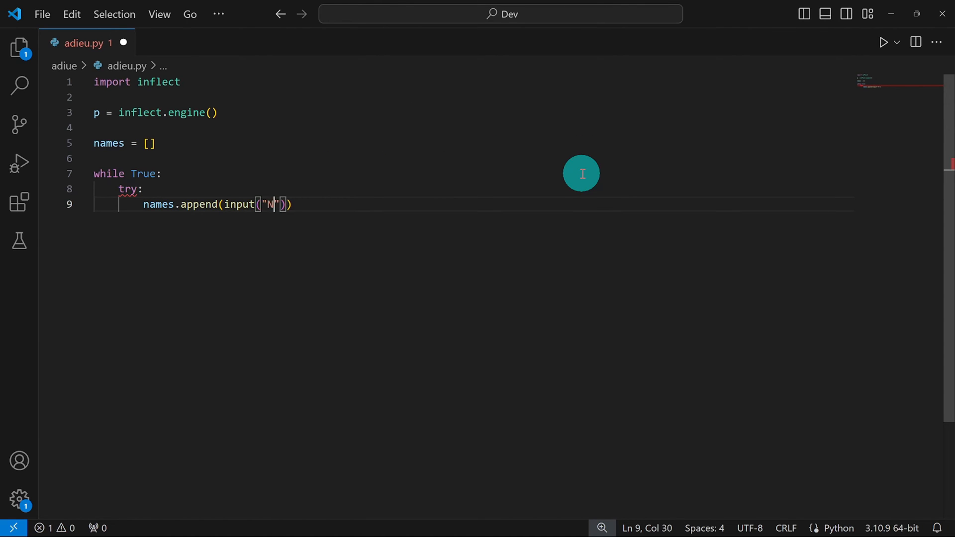
type("ame:")
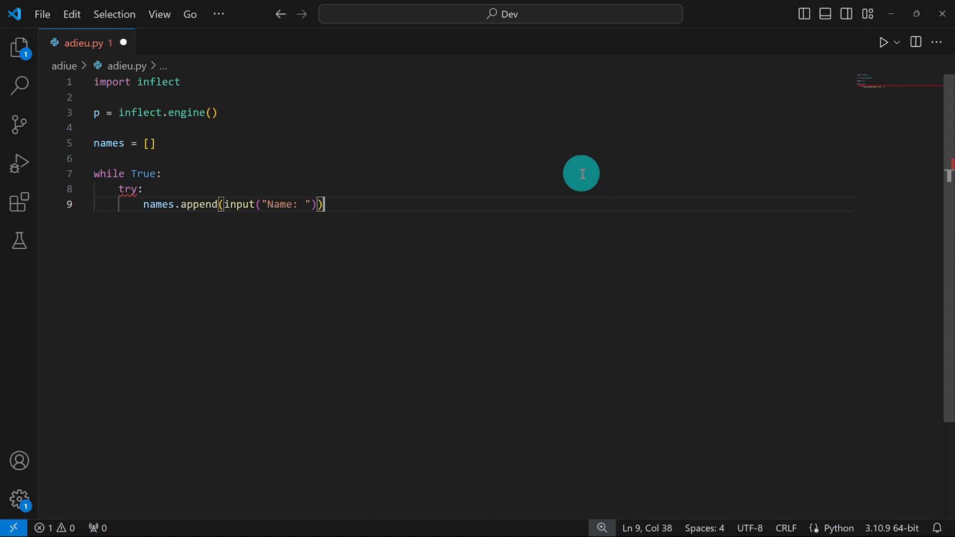
key("enter")
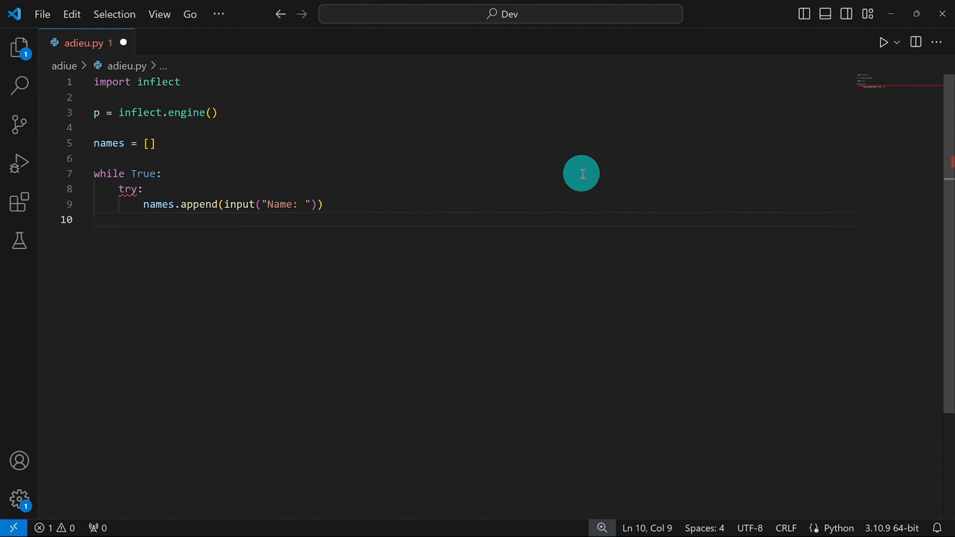
Add 'except EOFError:' printing f"Adieu, adieu, to {p.join(names)}"
type("e")
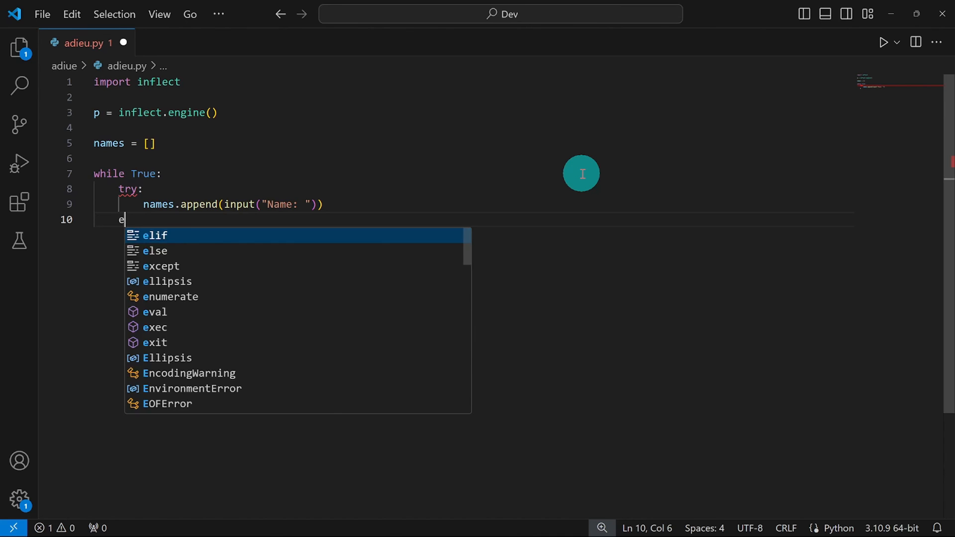
type("xcept e")
type("print(f\"")
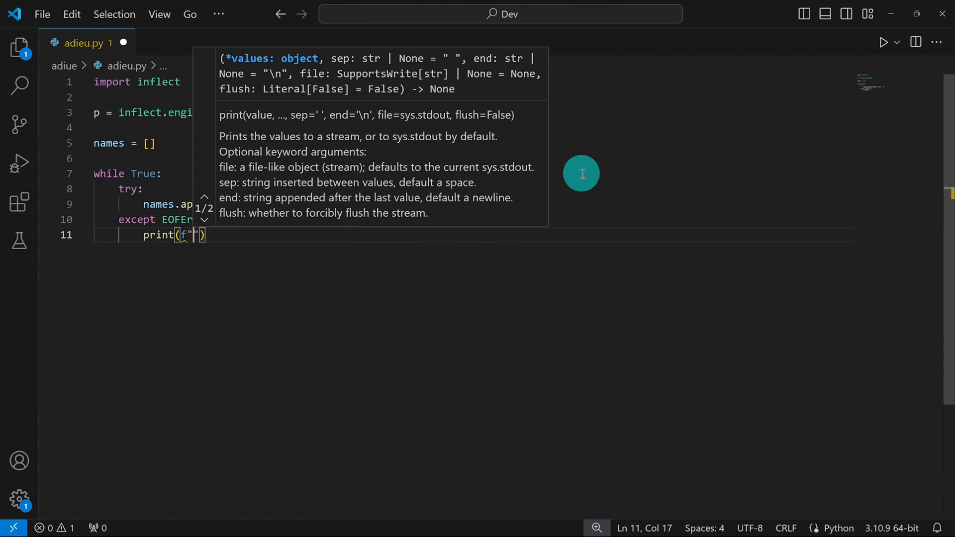
type("Adieu, adieu")
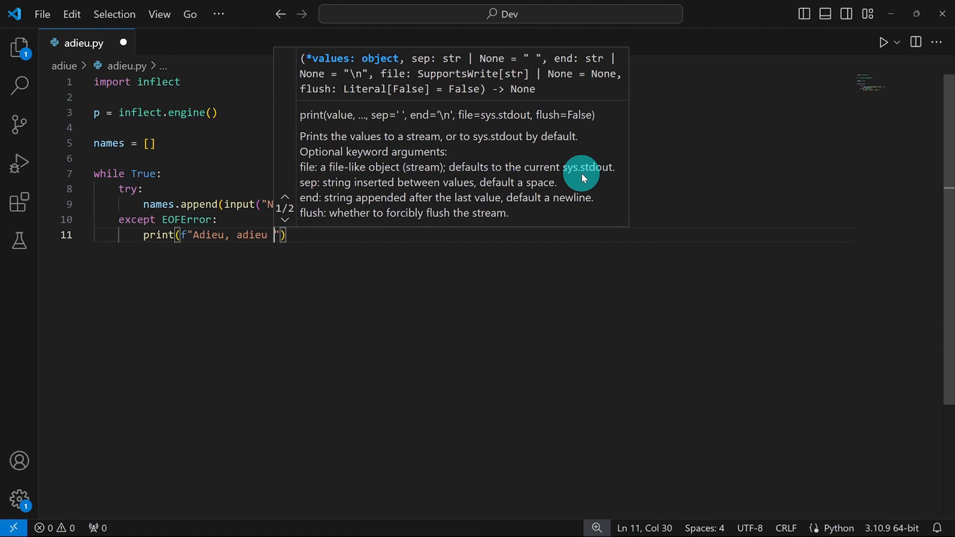
type(", to")
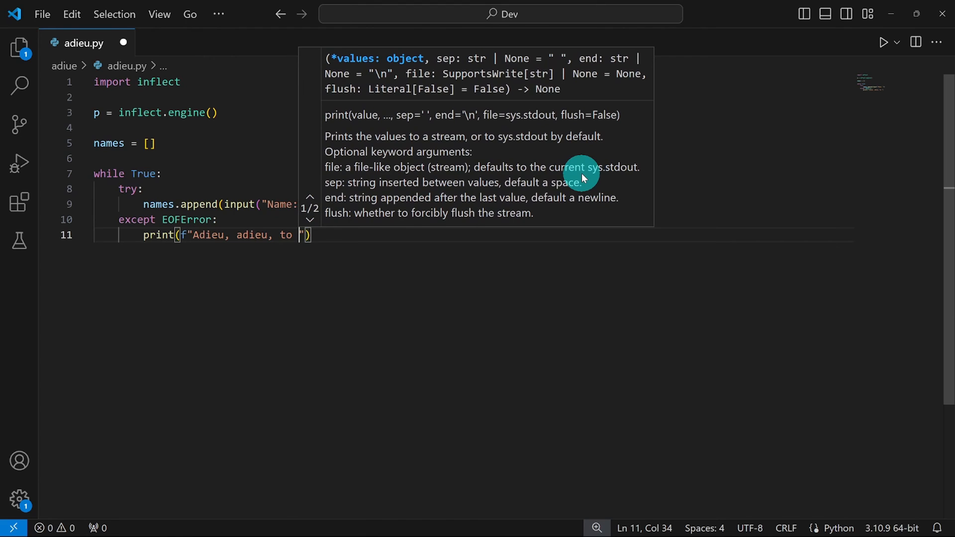
type("{}")
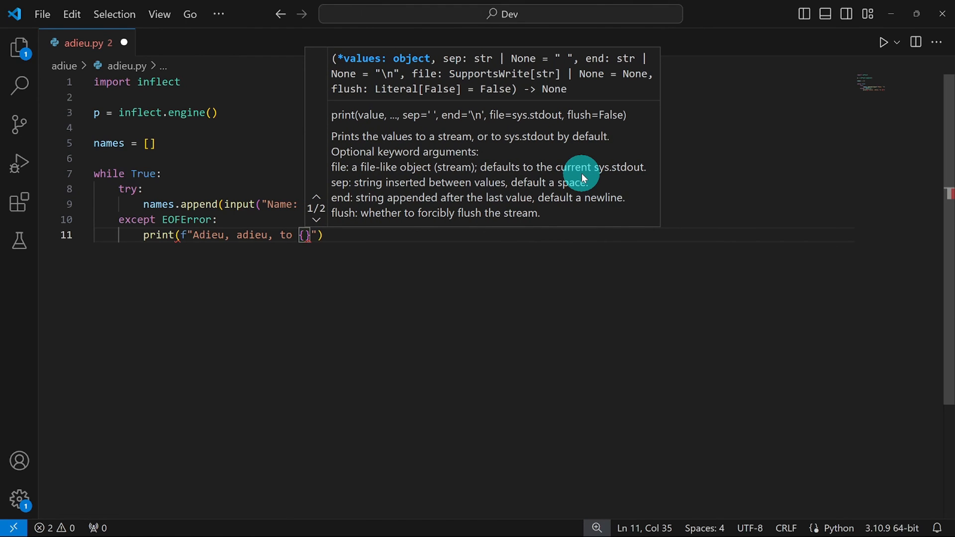
type("p.")
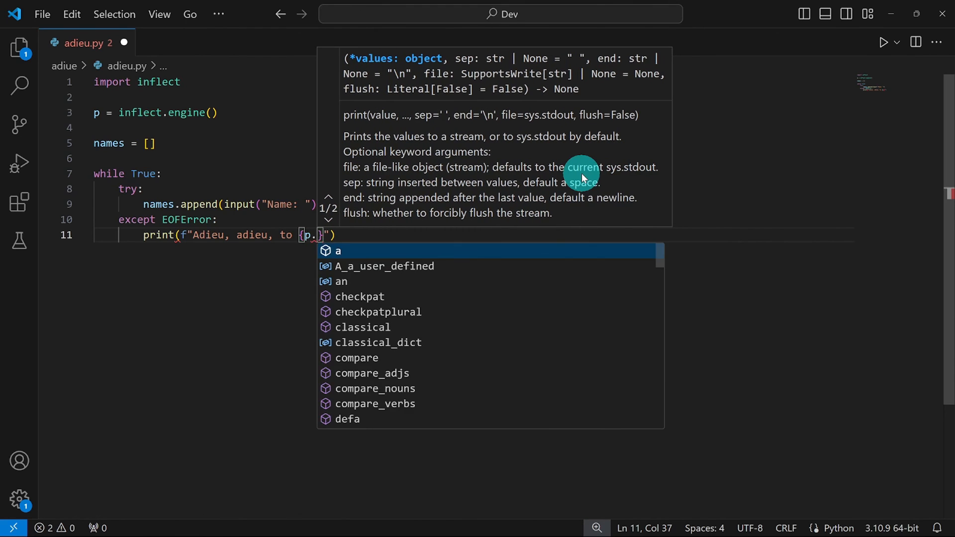
type("join")
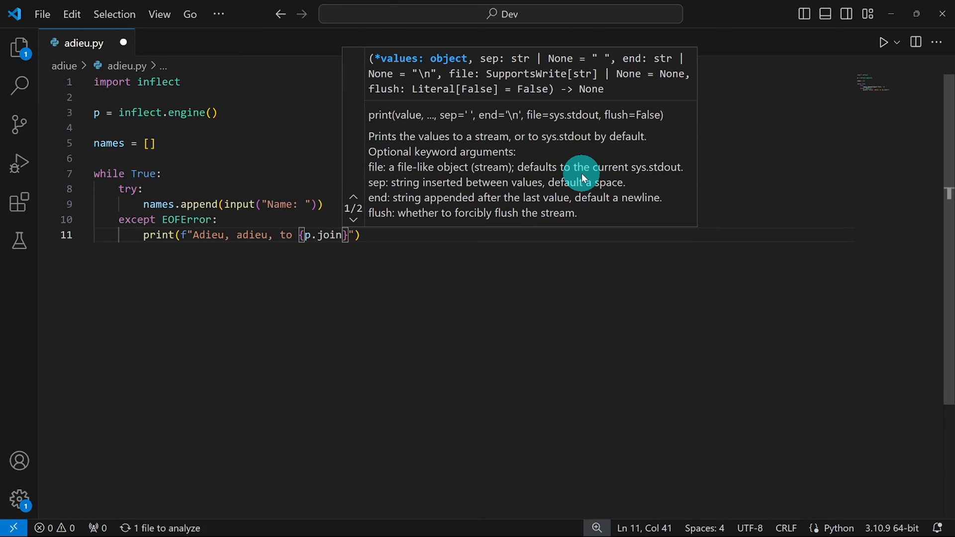
type("(")
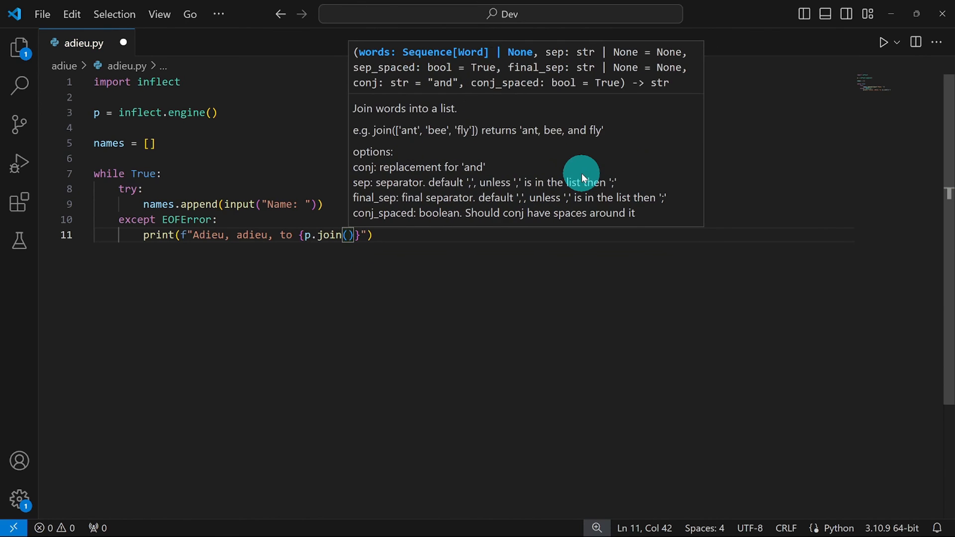
type("names")
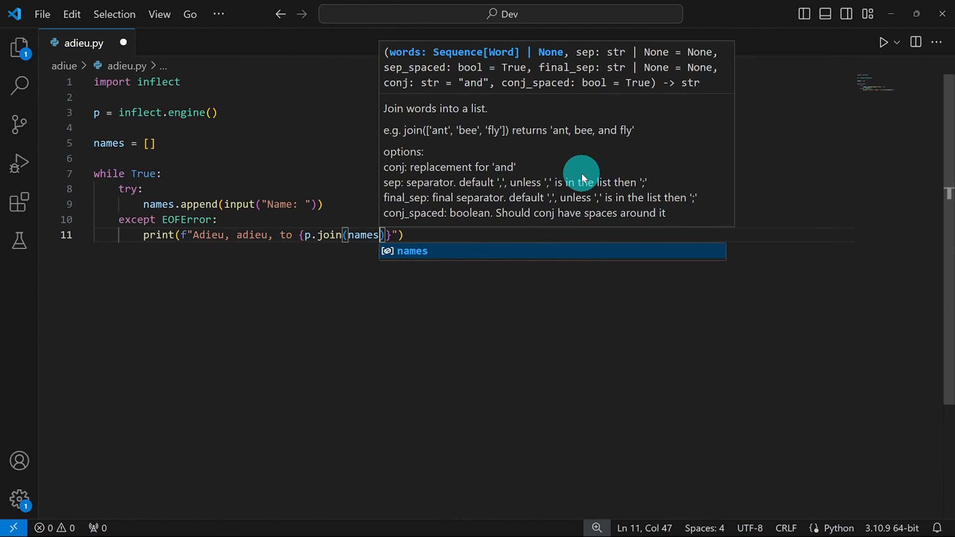
key("Enter")
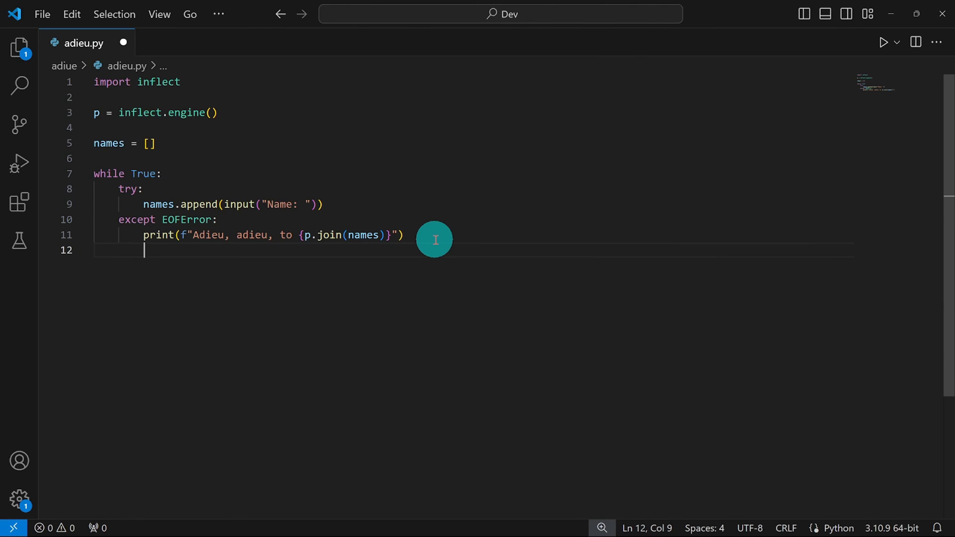
Follow the farewell with print('\n') and break
type("print")
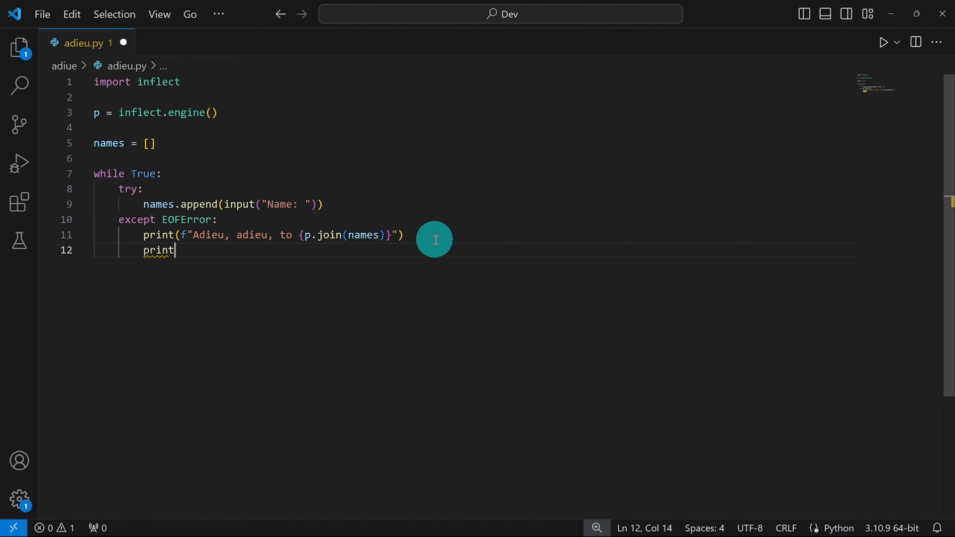
type("('\\n'")
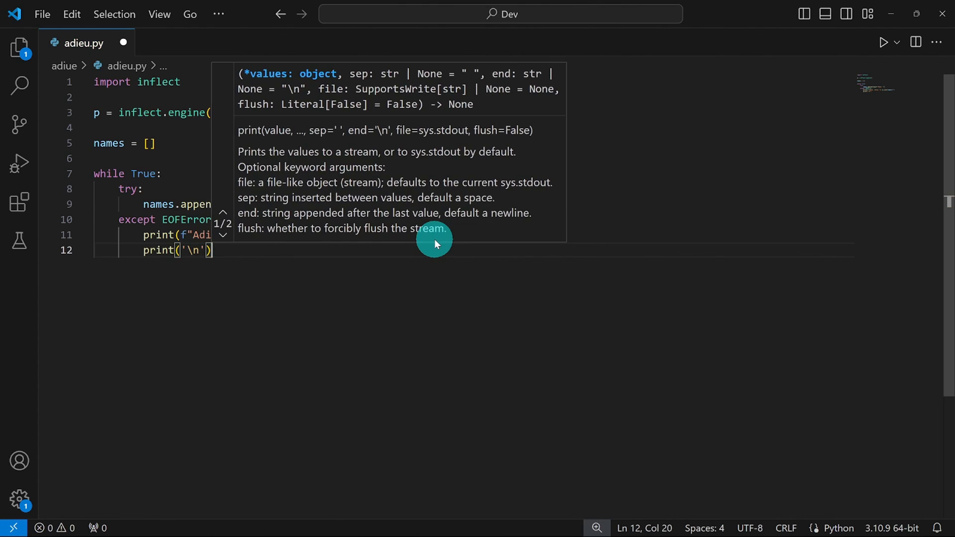
type("break")
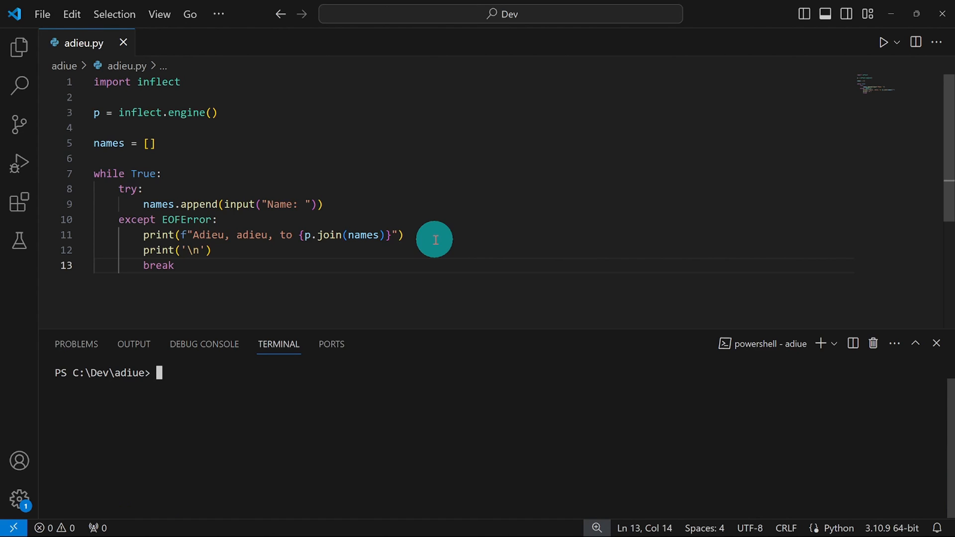
Run python .\adieu.py, enter nk, jame, sandra, joe, and end input with Ctrl+Z
type("python")
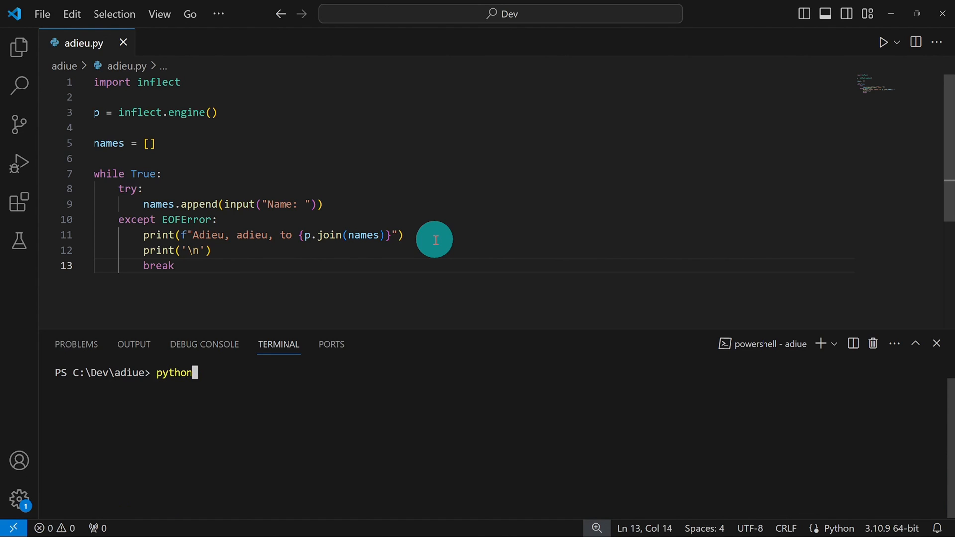
type(".\\adieu.py")
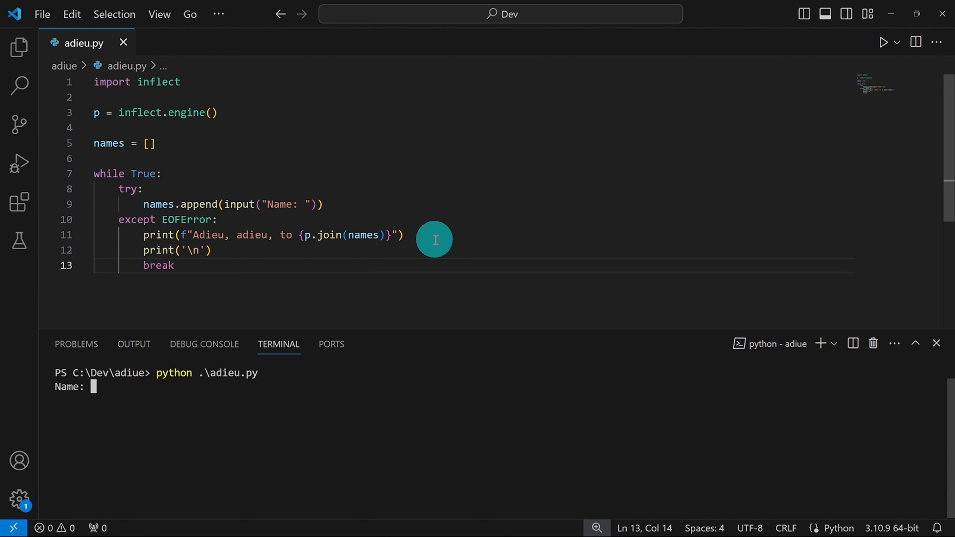
type("nk")
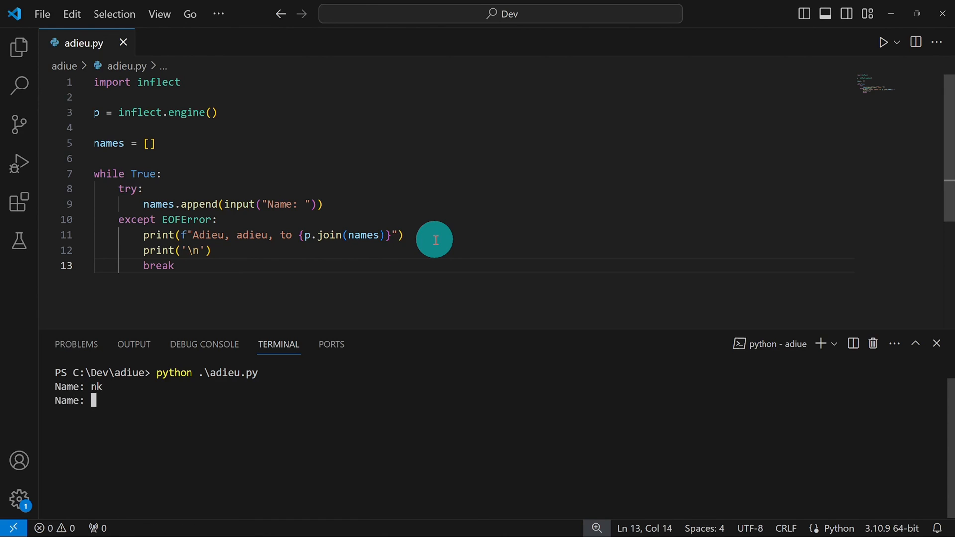
type("jame")
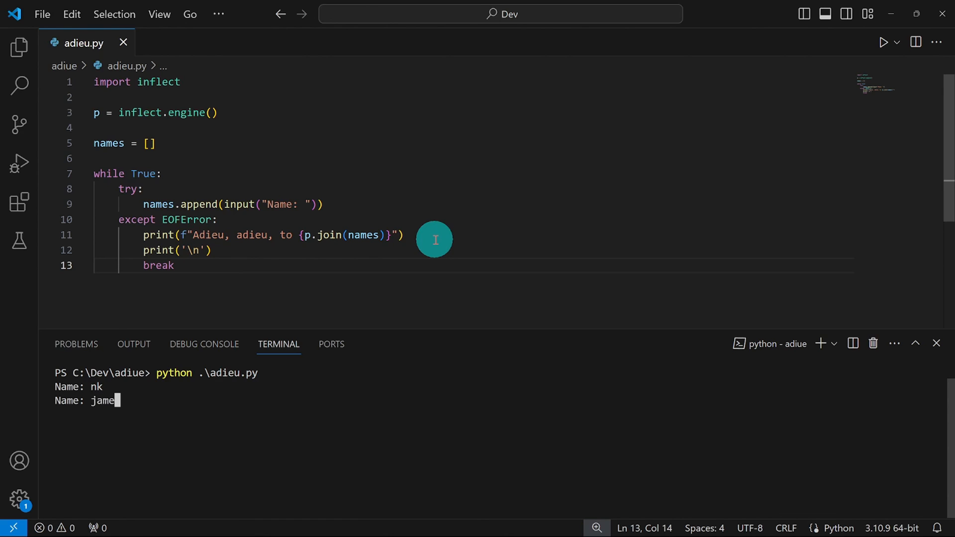
type("s")
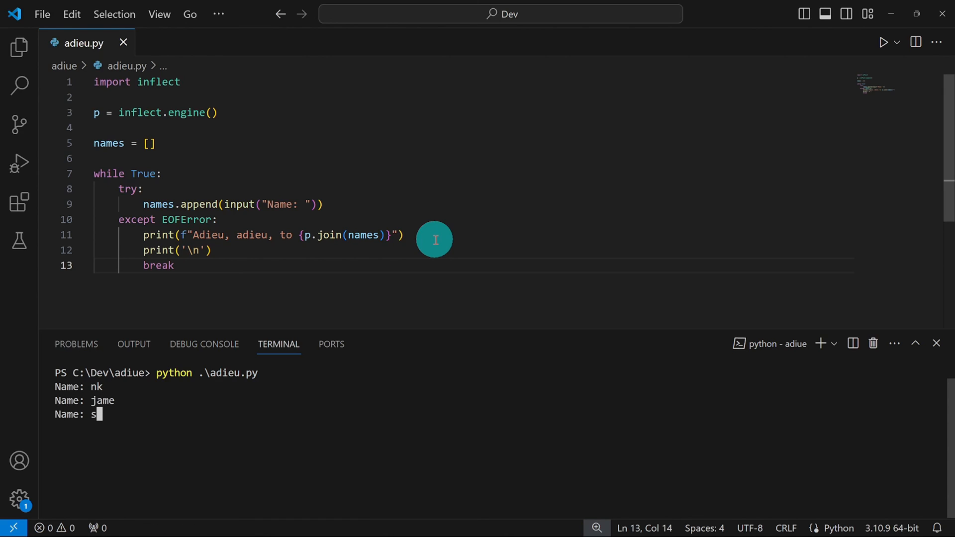
key("Enter")
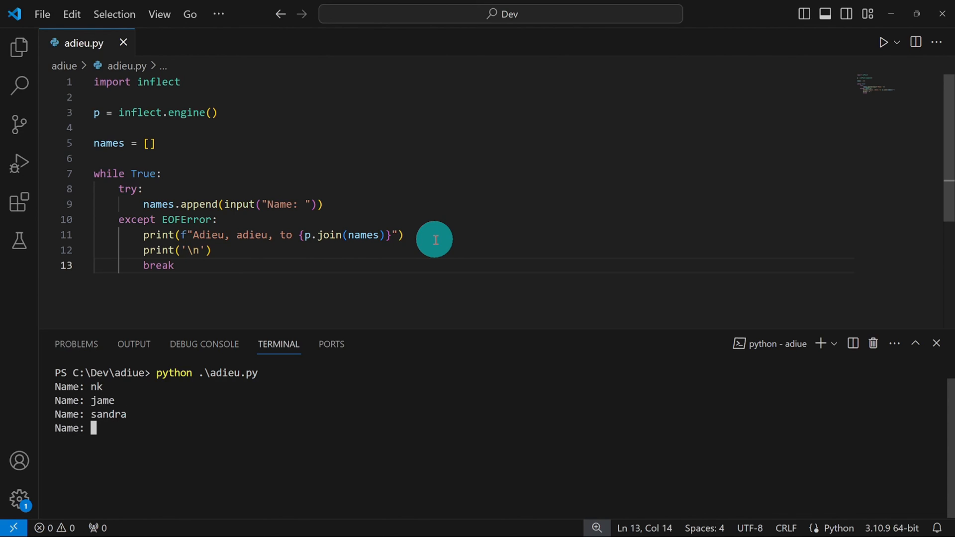
type("joe")
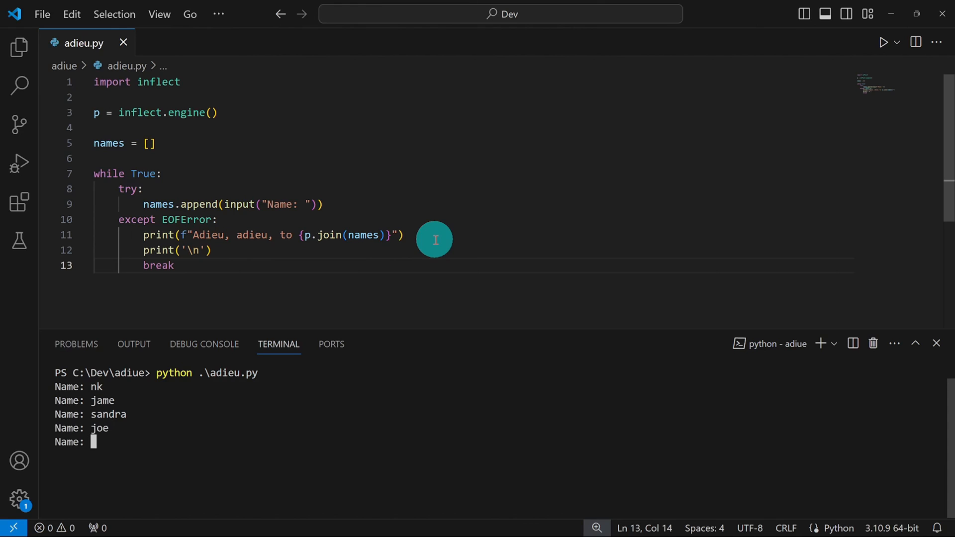
key("ctrl+z")
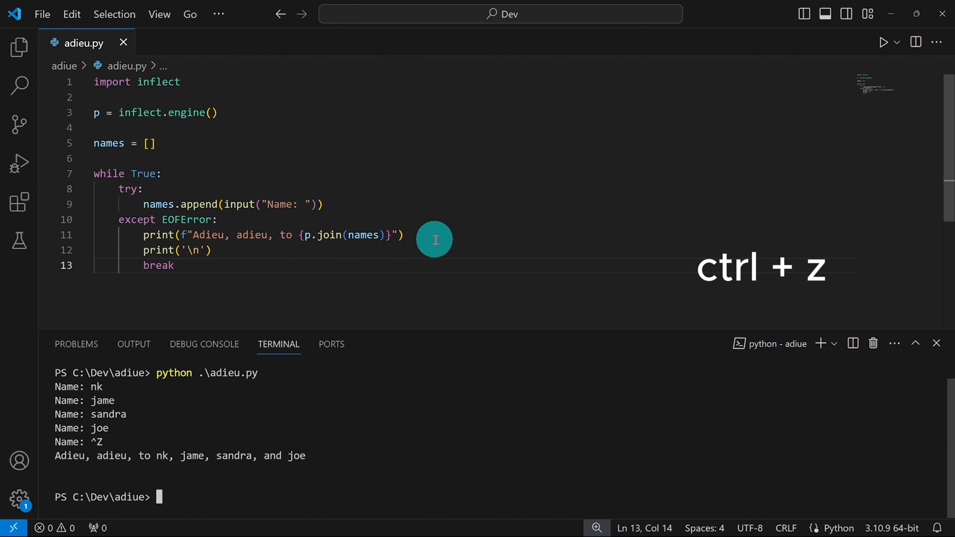